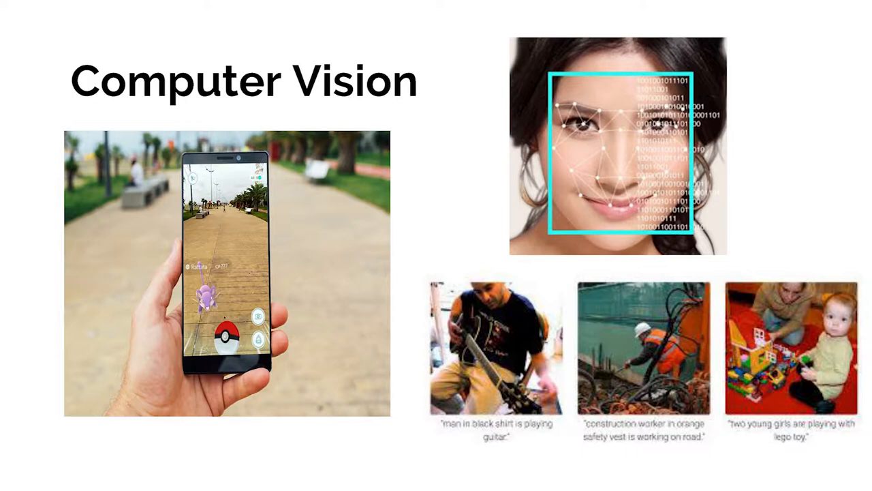
Step: Advance the slideshow to the 'Filters and Layers in CNNs' slide
key(Right)
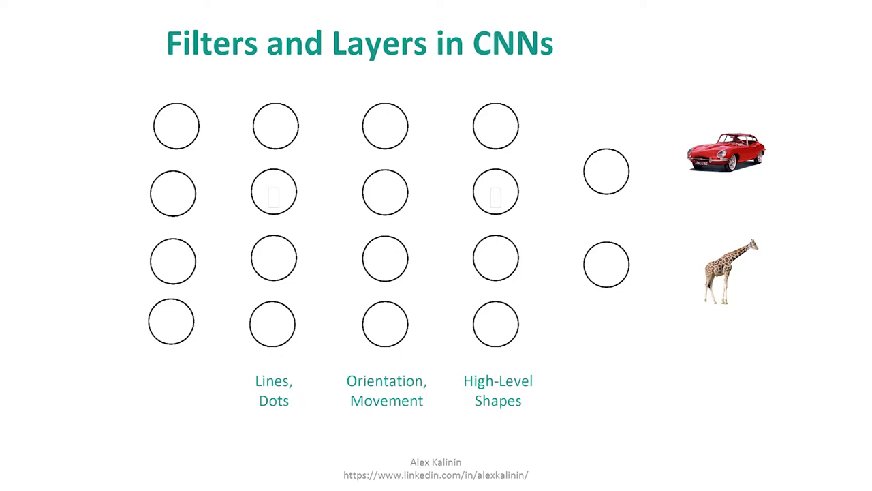
Step: Move to the slide where vertical and horizontal filters produce two feature maps
key(Right)
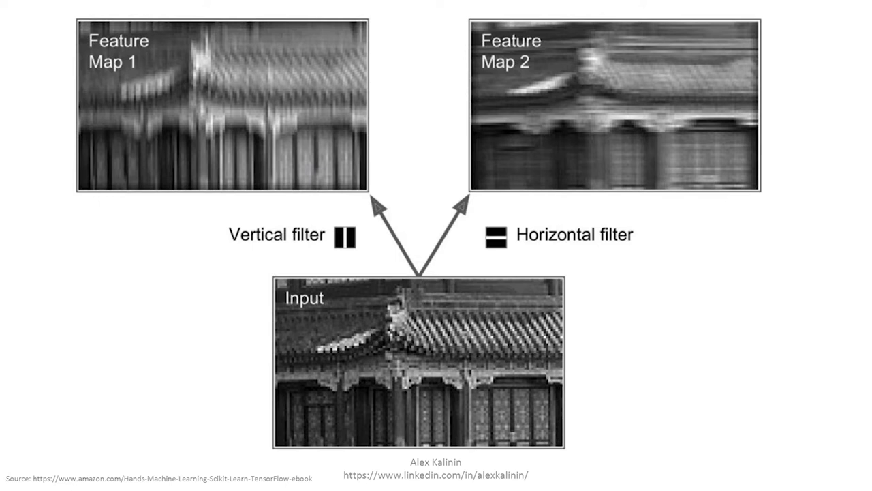
Step: Advance to the Pooling slide showing 2x2 max pooling with stride 2
key(Right)
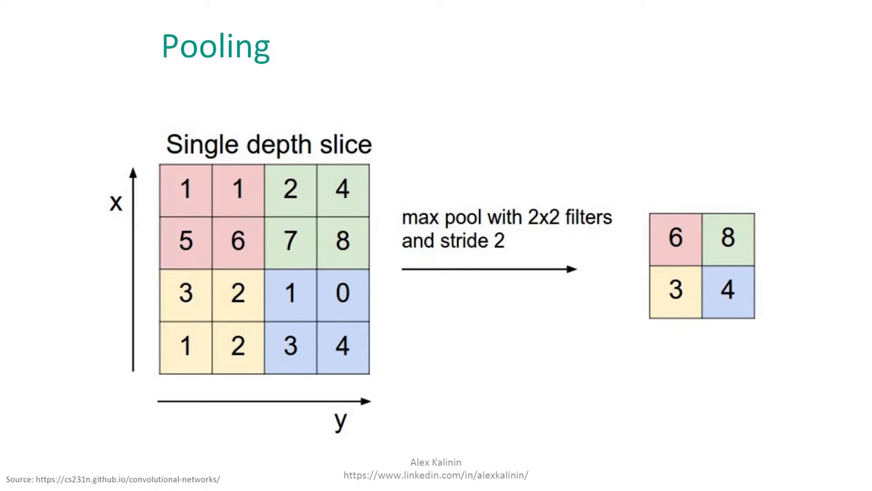
key(Right)
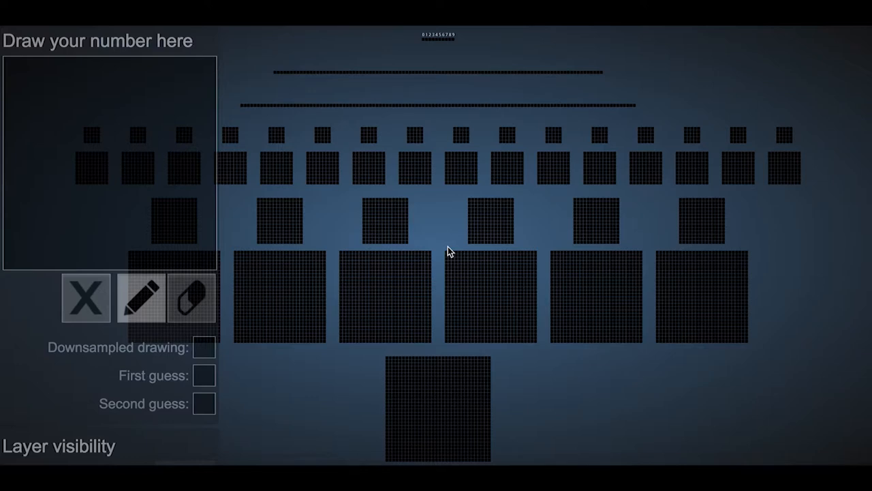
mouse_move(446, 237)
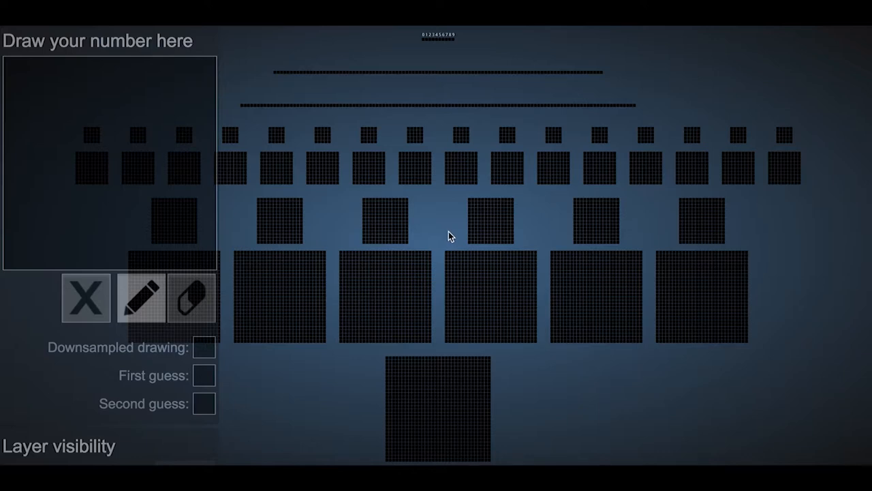
mouse_move(453, 234)
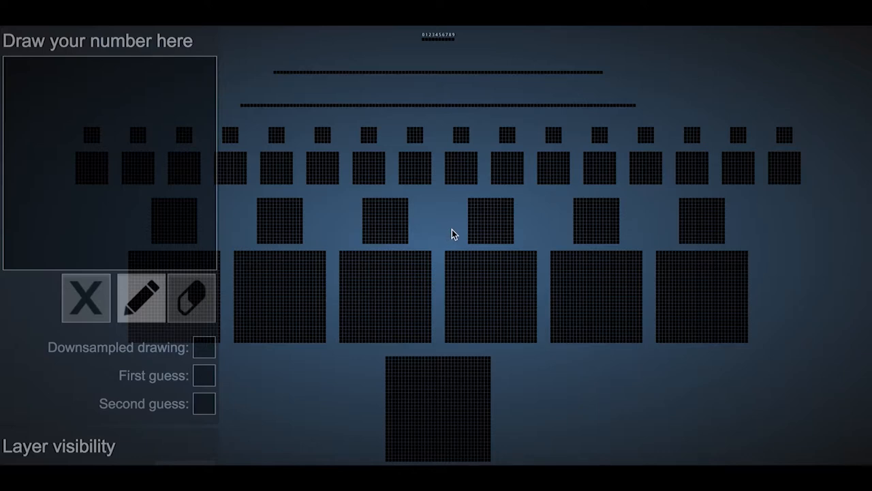
mouse_move(567, 372)
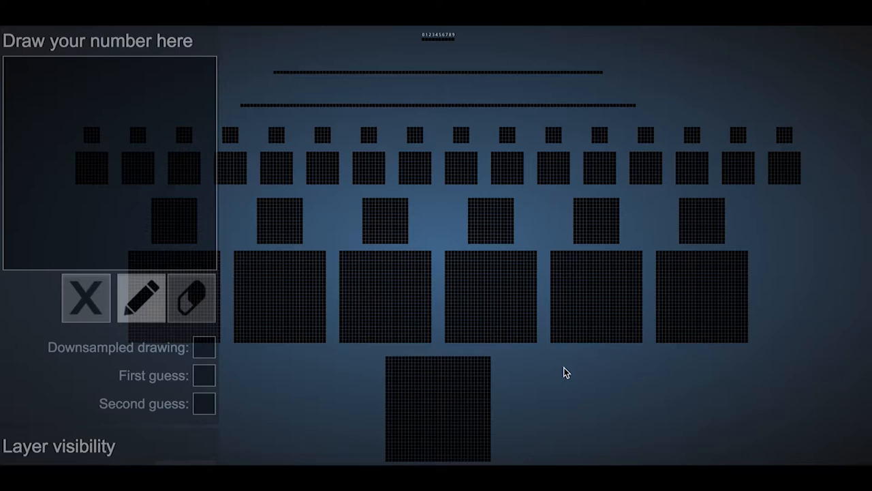
mouse_move(64, 95)
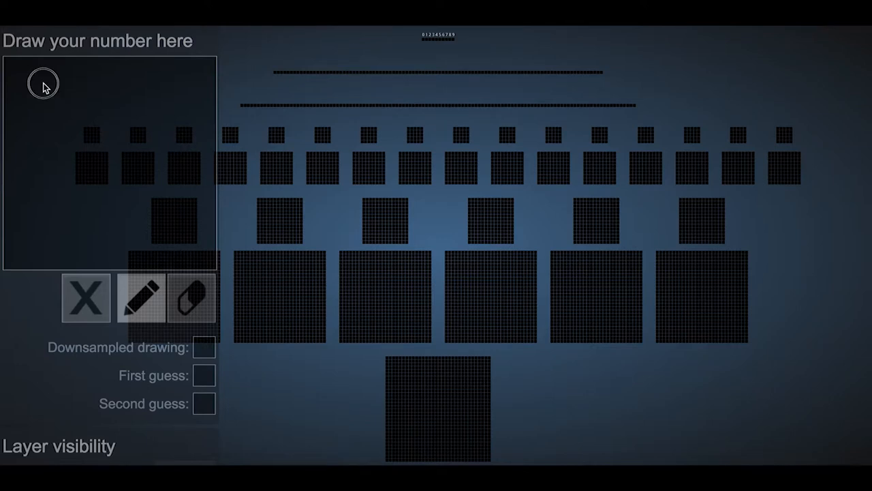
Step: Draw a 3 on the demo canvas, recognized as 3 first and 5 second
click(86, 298)
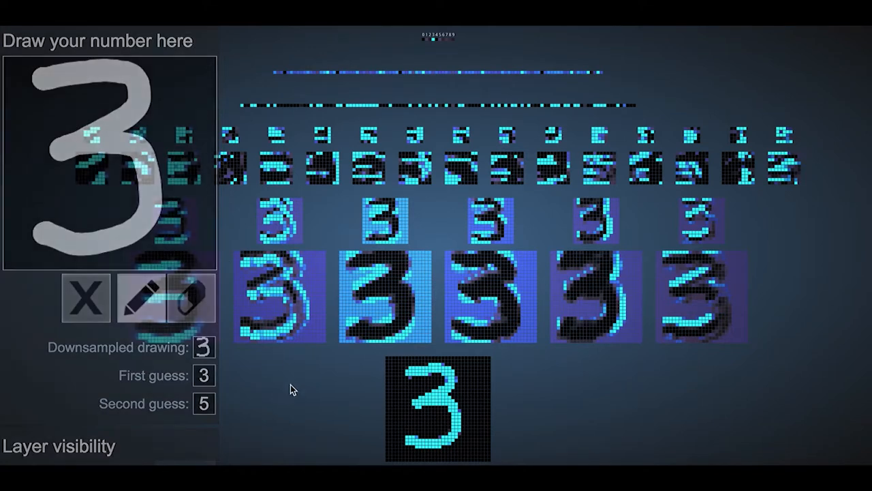
mouse_move(304, 416)
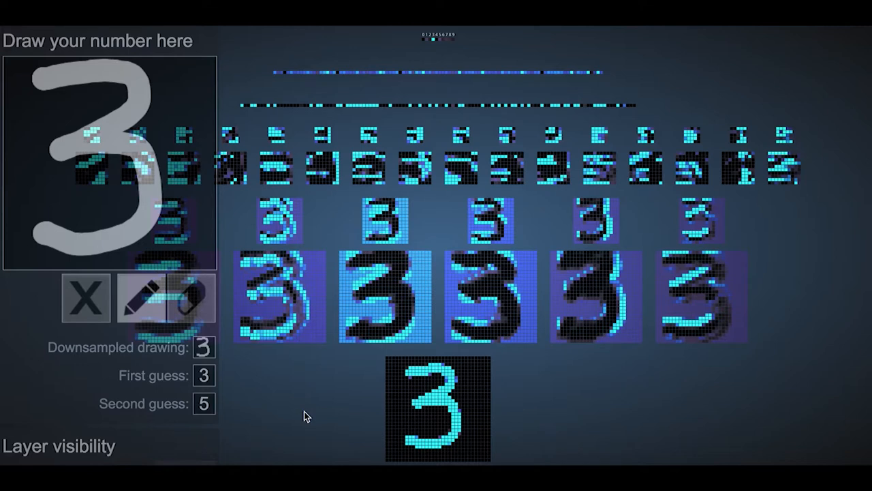
mouse_move(538, 410)
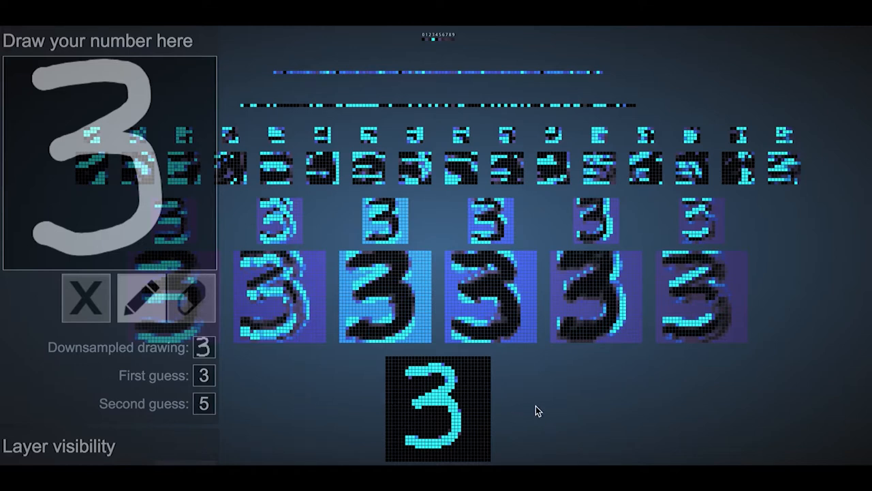
mouse_move(863, 388)
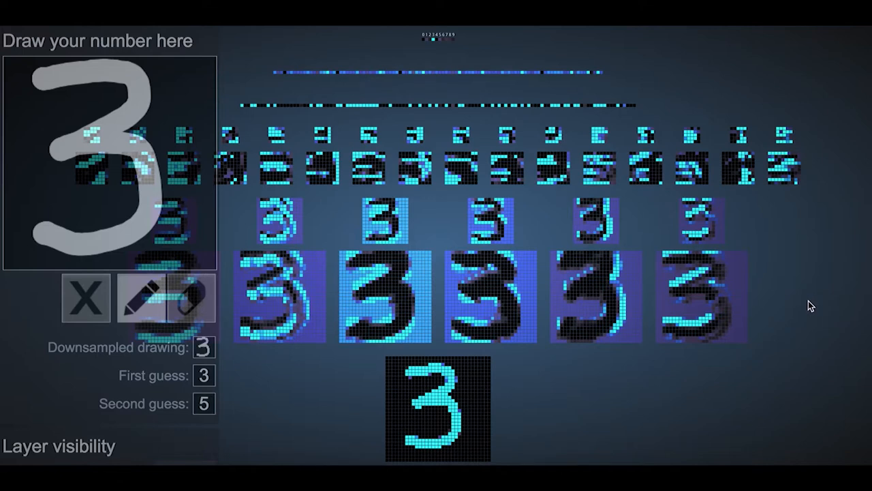
mouse_move(758, 232)
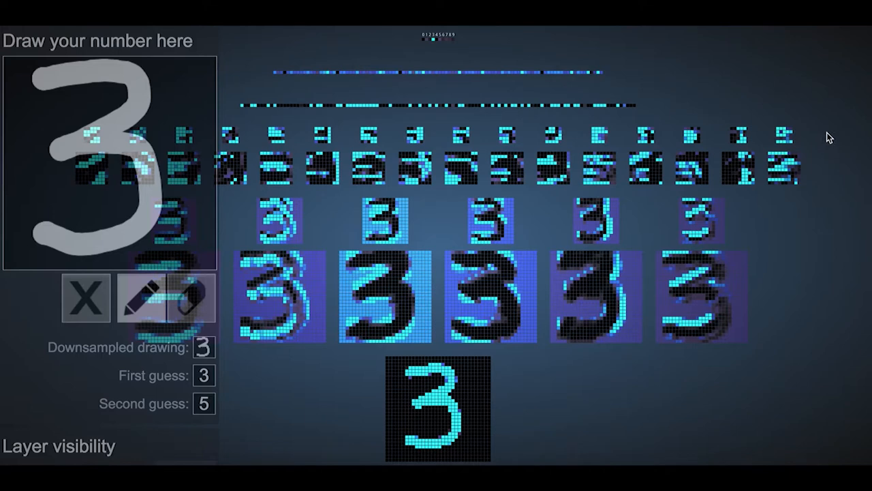
mouse_move(644, 80)
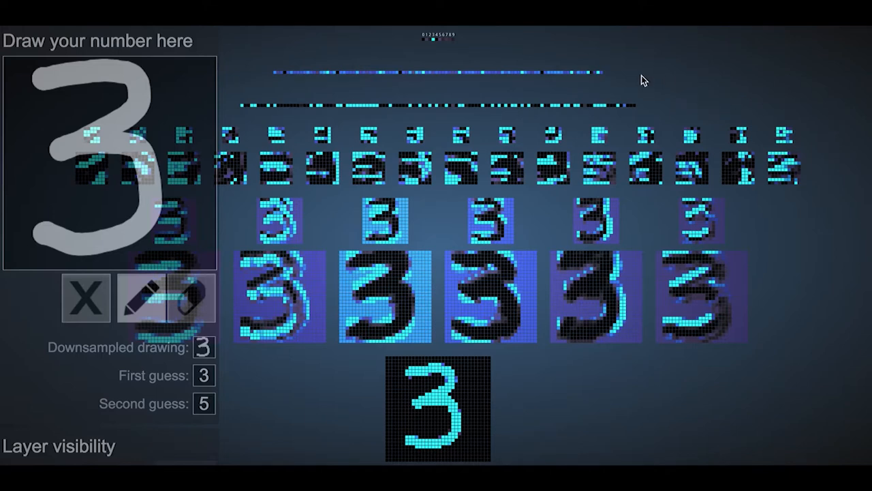
mouse_move(540, 55)
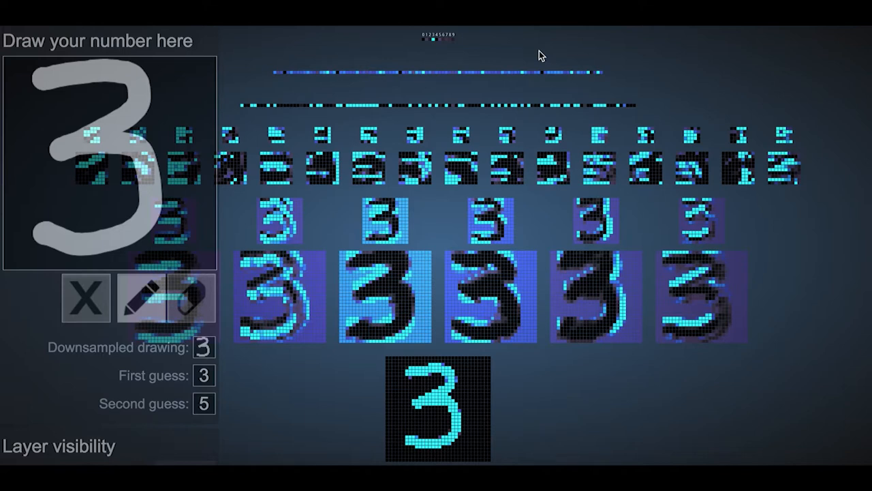
mouse_move(472, 60)
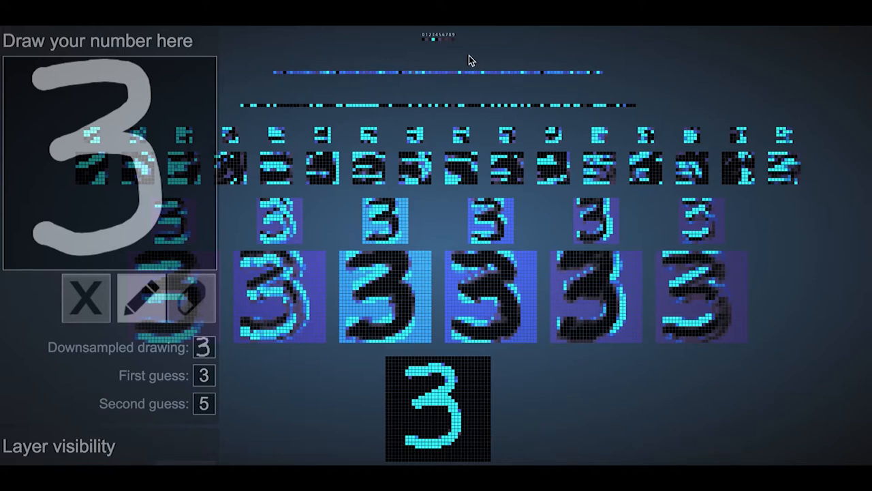
mouse_move(673, 170)
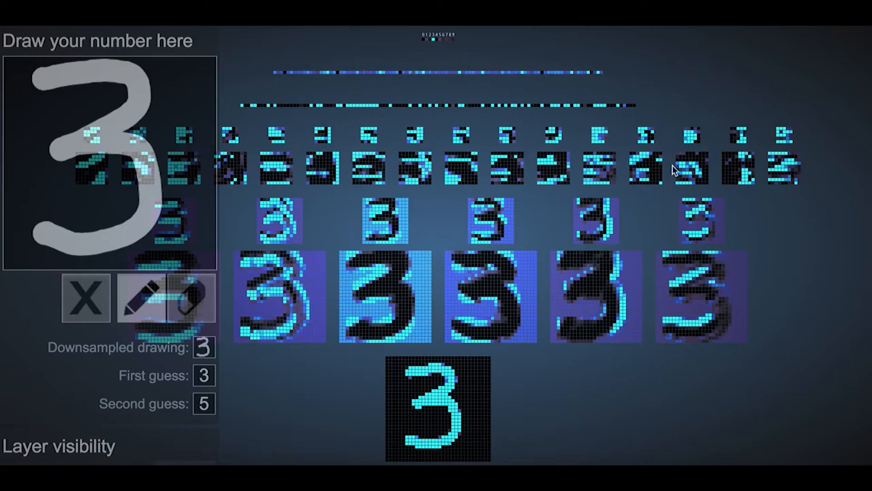
mouse_move(579, 286)
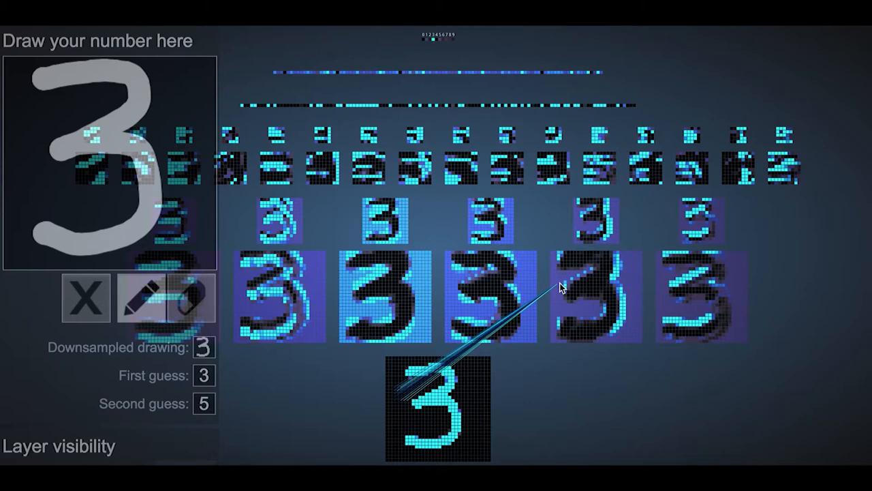
mouse_move(572, 286)
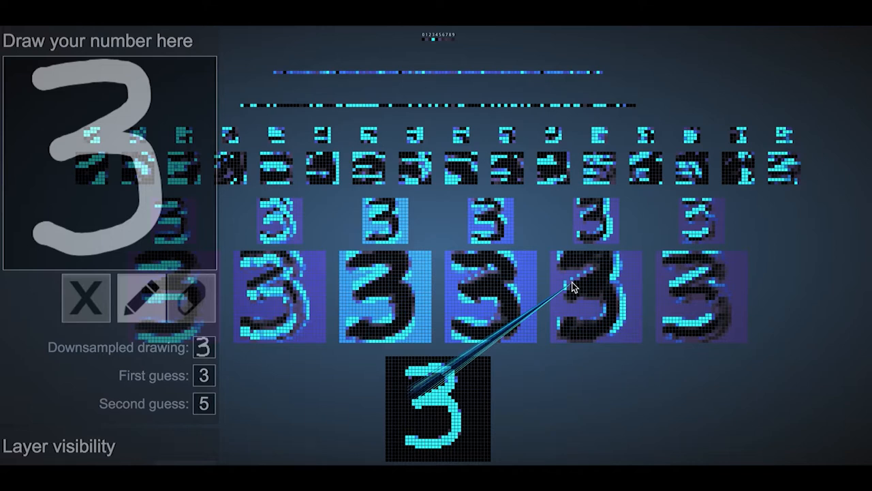
mouse_move(582, 284)
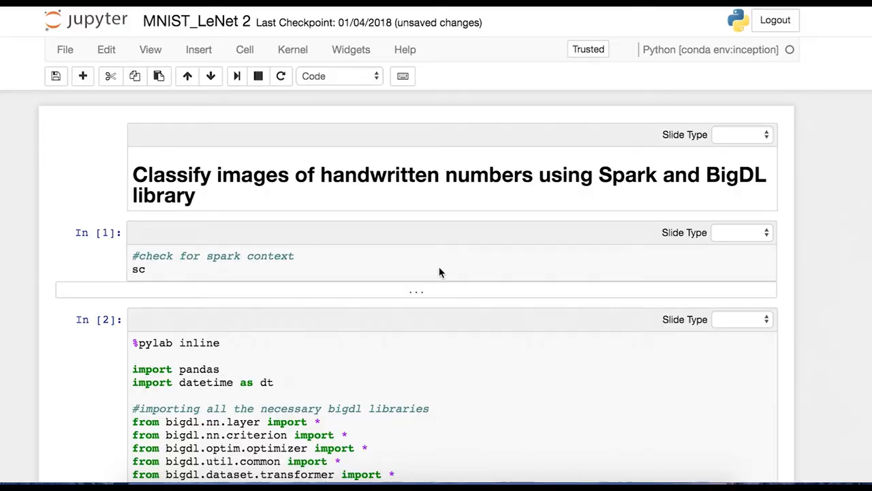
mouse_move(475, 297)
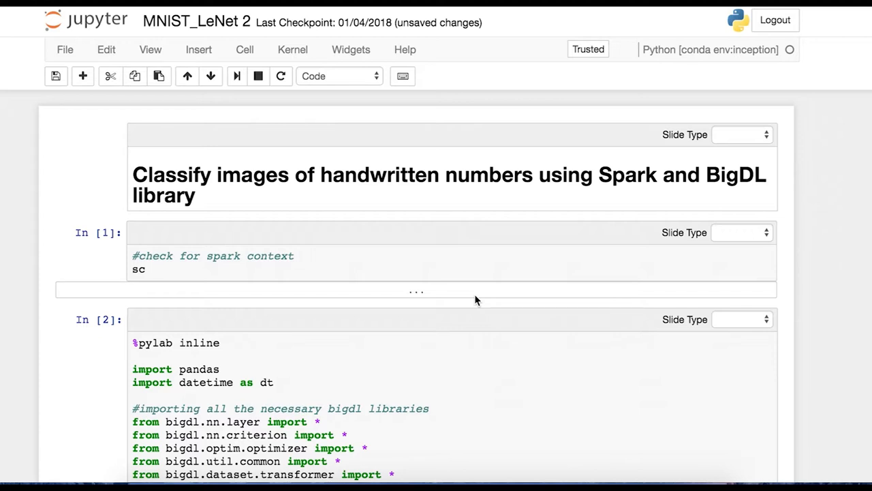
mouse_move(550, 235)
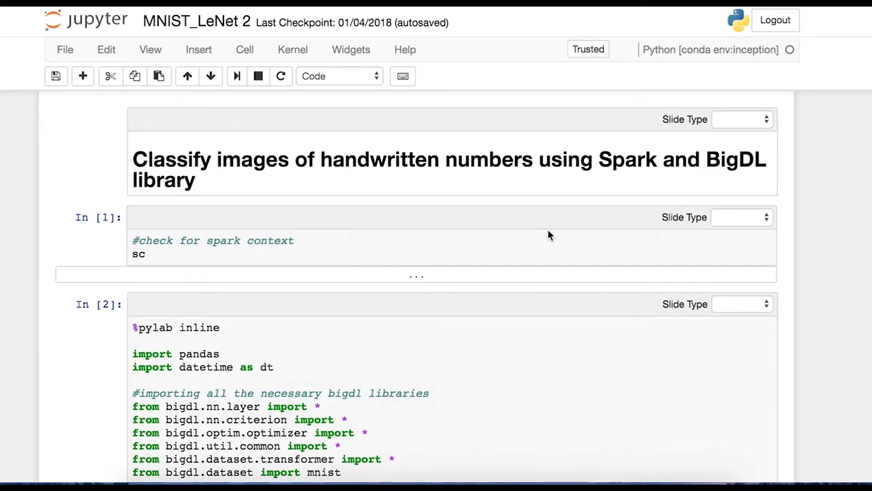
mouse_move(462, 250)
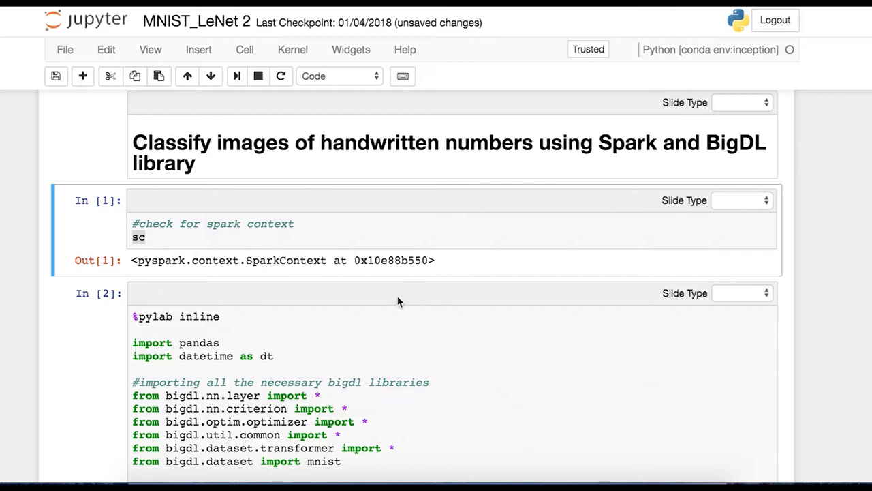
Step: Scroll to the In [2] BigDL imports cell and select it to run
scroll(down, 3)
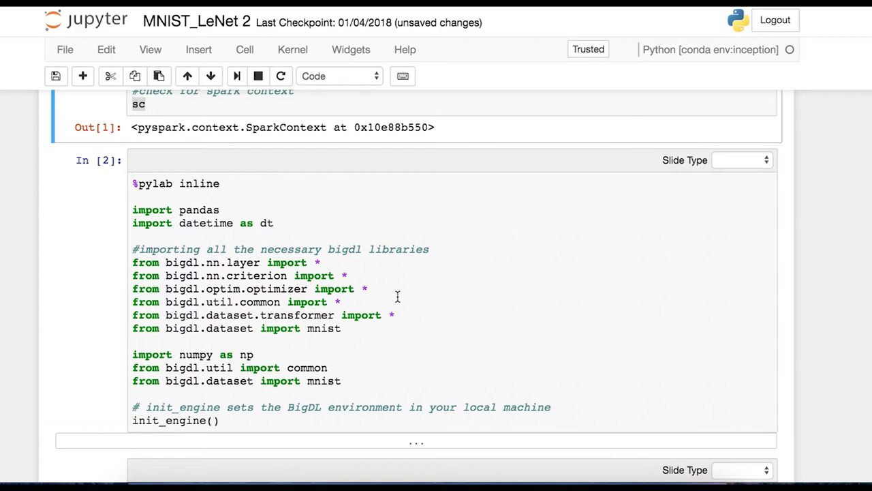
mouse_move(387, 231)
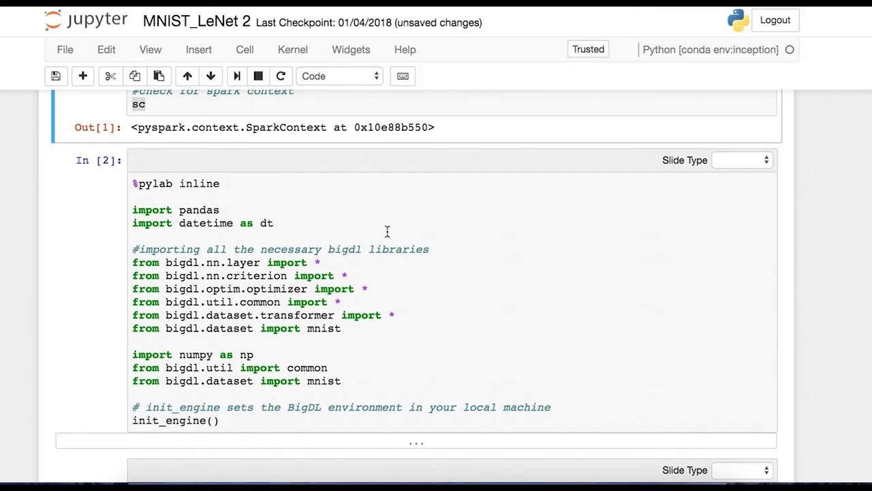
scroll(down, 3)
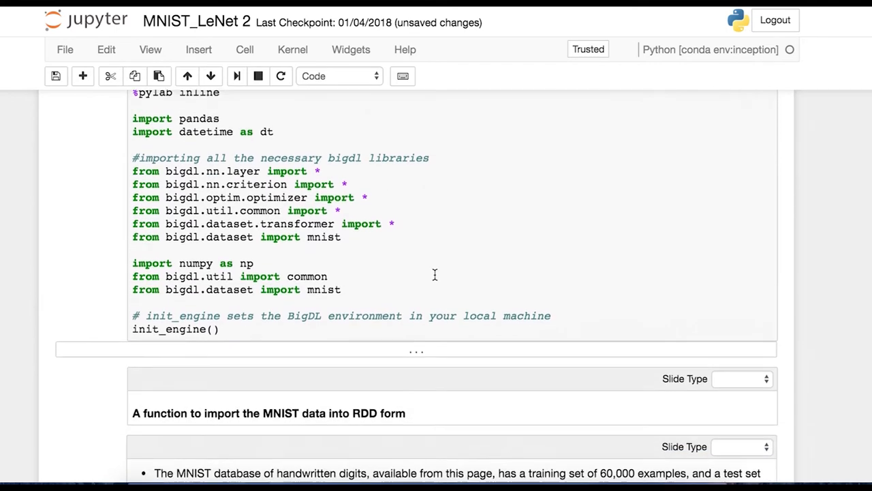
click(340, 324)
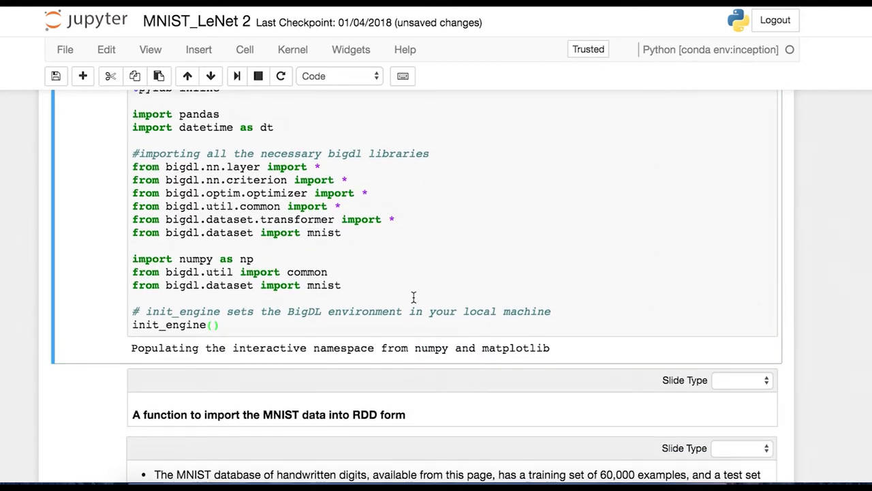
Step: Scroll through the get_mnist function and the In [4] datasets/mnist loading cell
scroll(down, 3)
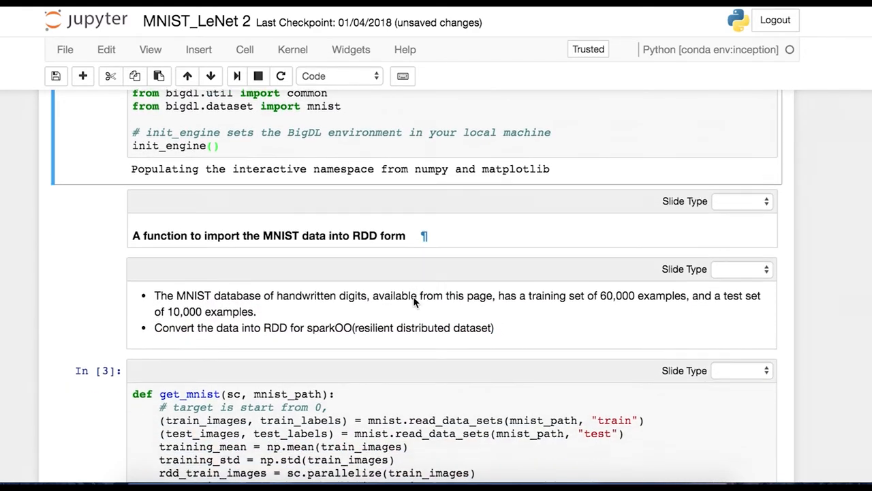
scroll(down, 3)
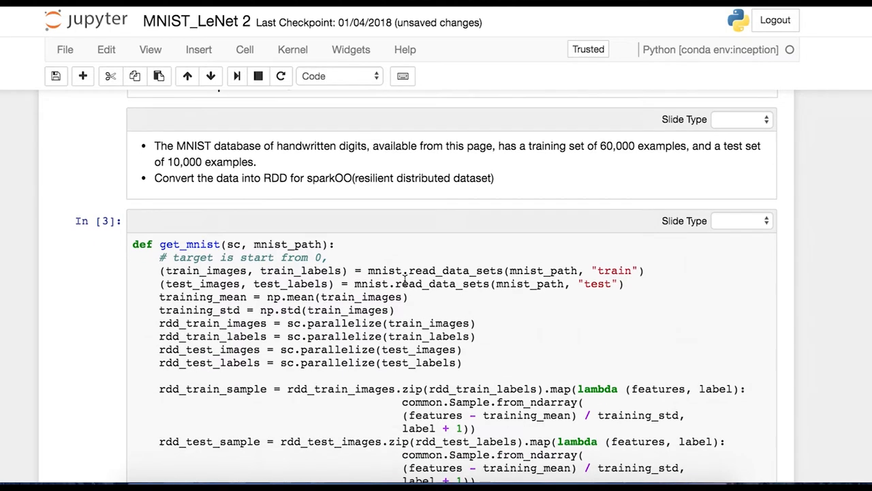
scroll(down, 3)
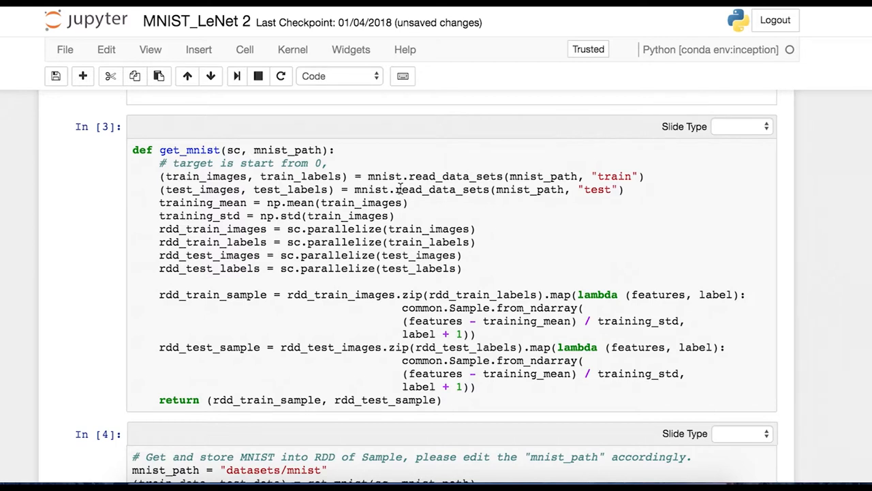
mouse_move(429, 207)
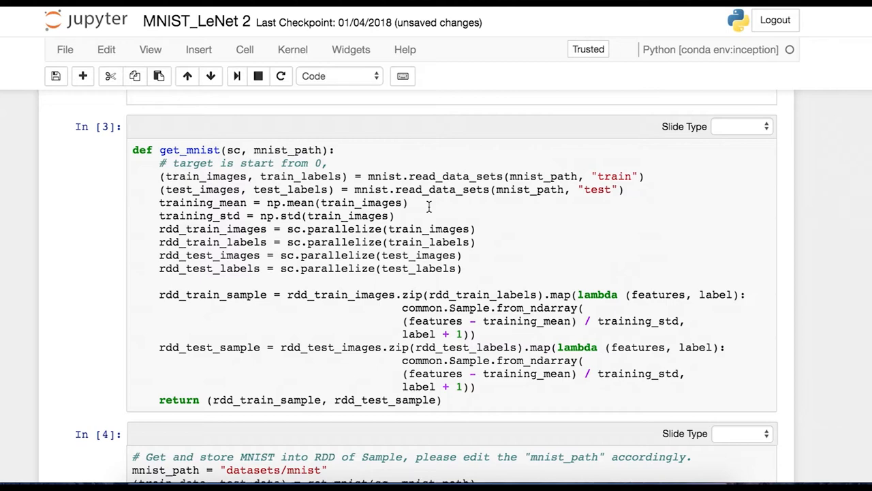
scroll(down, 3)
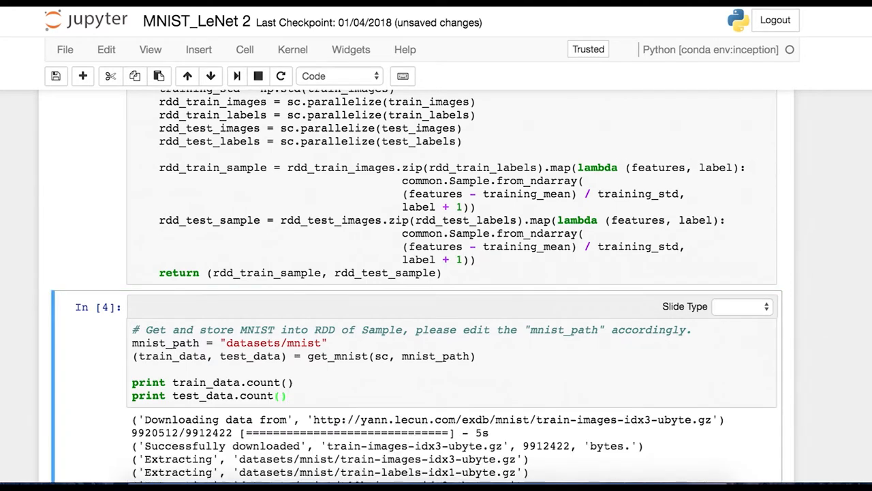
Step: Review the printed 60000 training and 10000 test counts and reach the LeNet cell
scroll(down, 3)
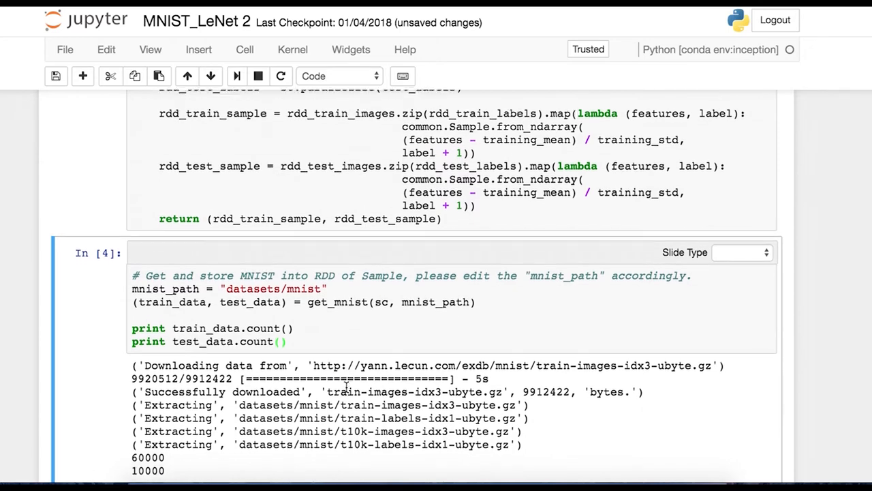
scroll(up, 3)
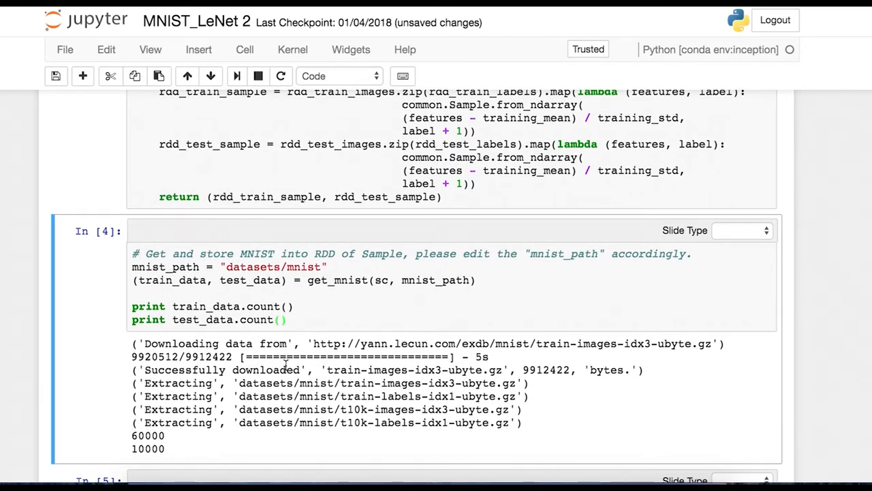
mouse_move(331, 359)
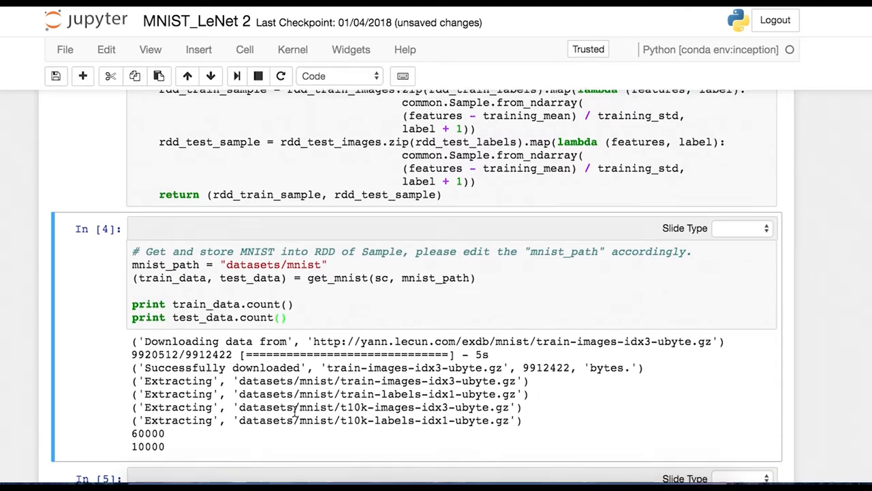
scroll(down, 3)
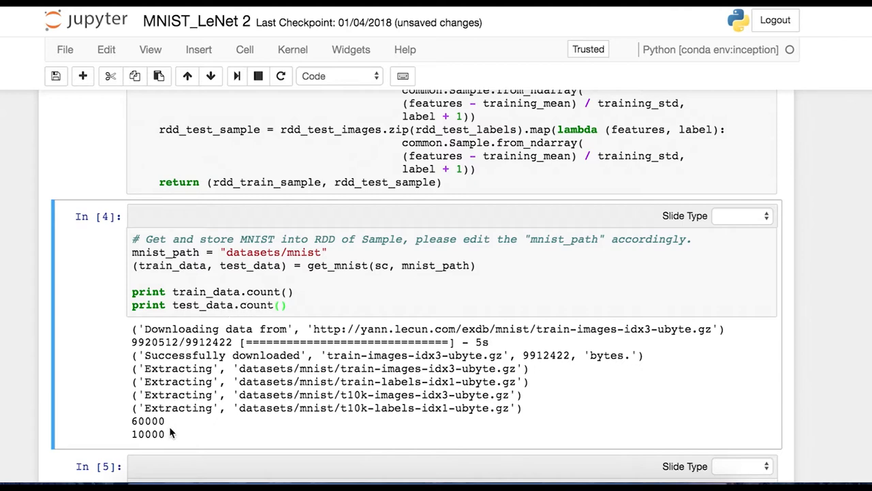
scroll(down, 3)
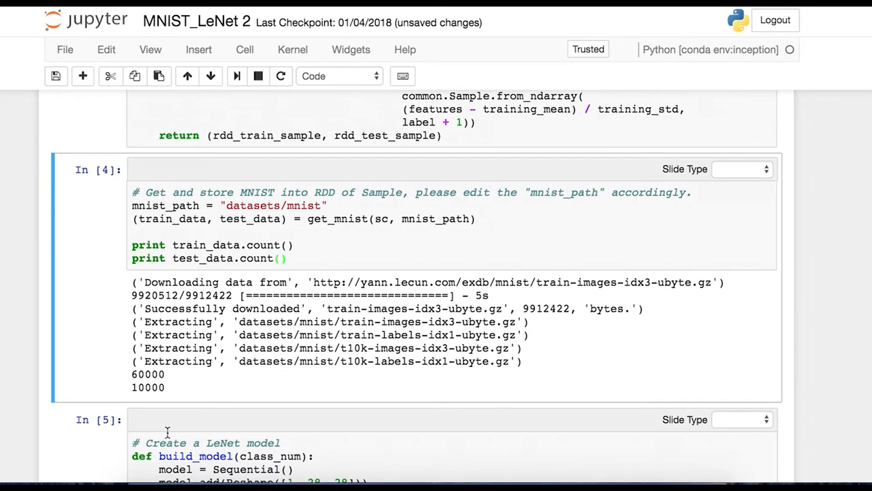
Step: Scroll to the build_model cell defining the LeNet convolution, pooling, Tanh and linear layers
scroll(down, 3)
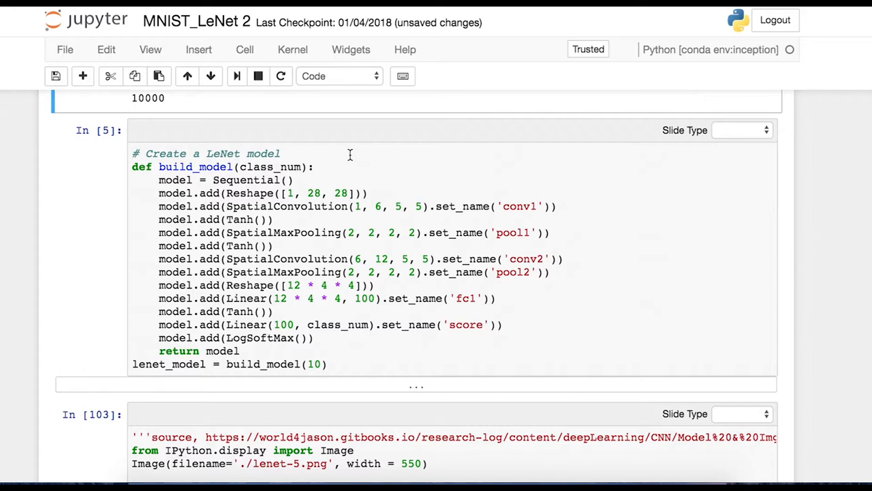
mouse_move(164, 164)
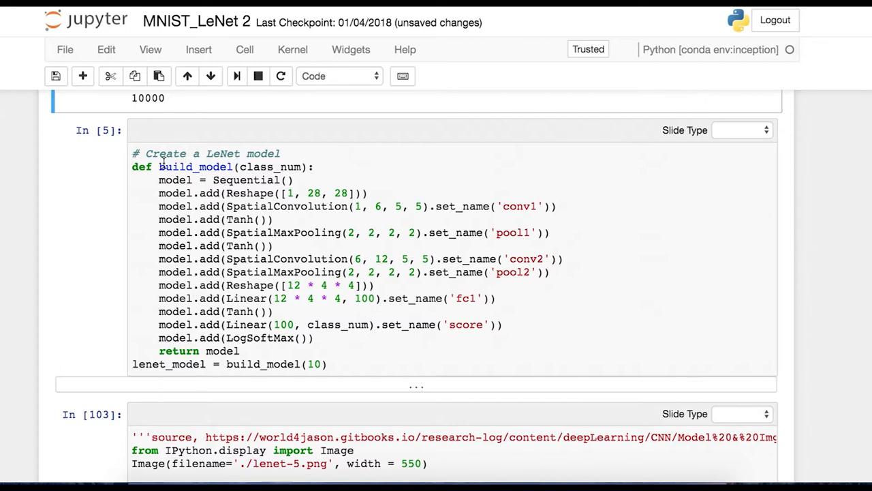
mouse_move(225, 166)
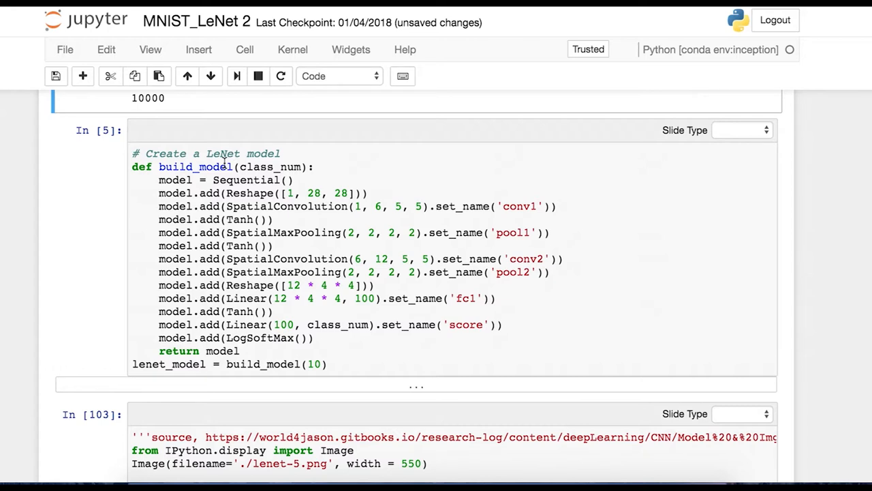
mouse_move(196, 178)
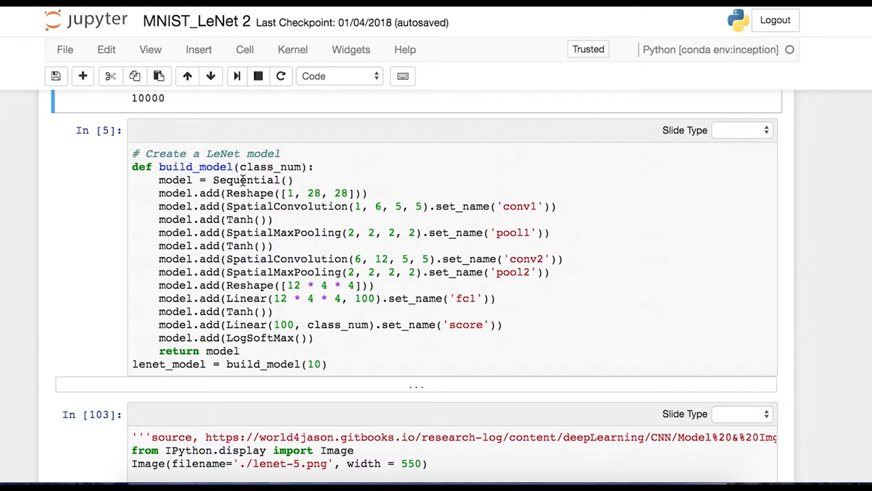
mouse_move(445, 172)
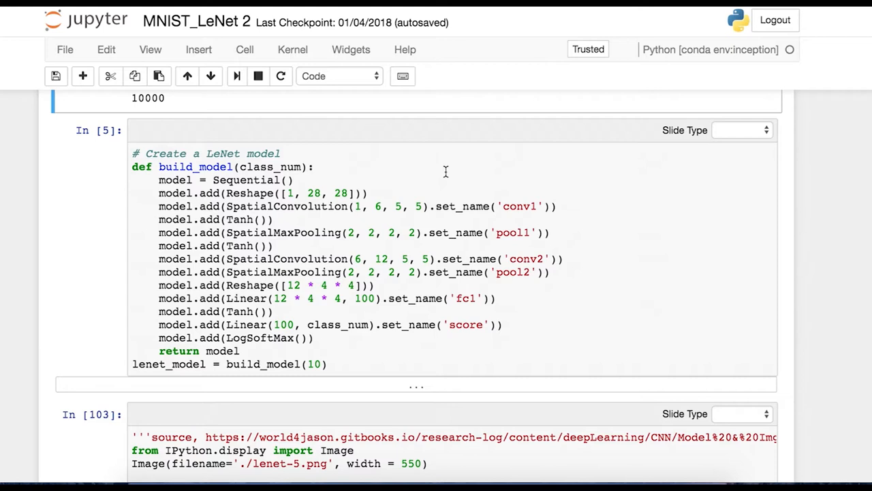
mouse_move(370, 196)
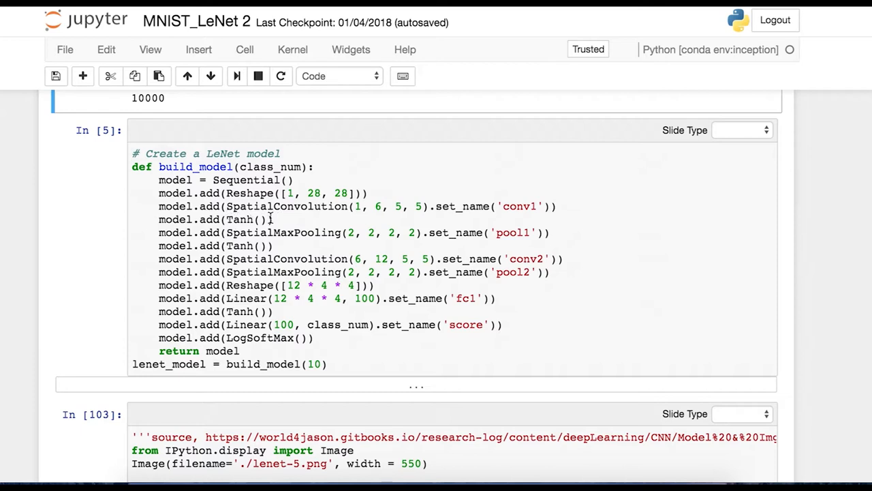
mouse_move(315, 229)
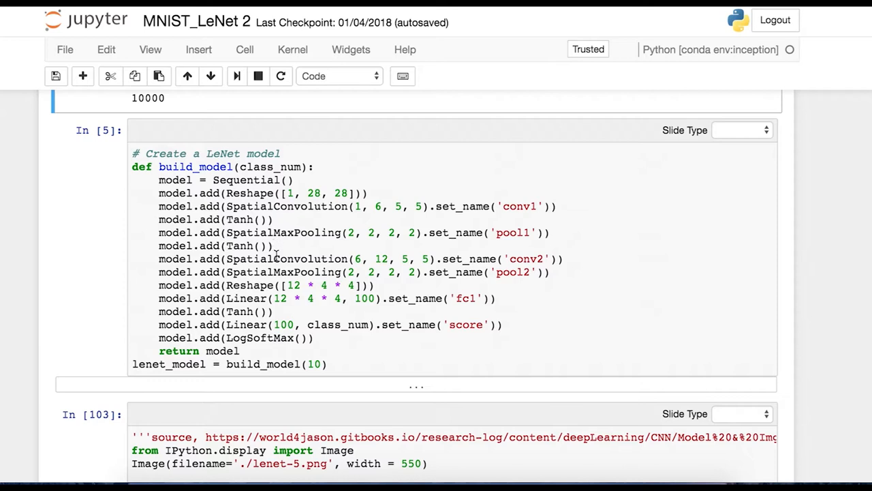
mouse_move(344, 271)
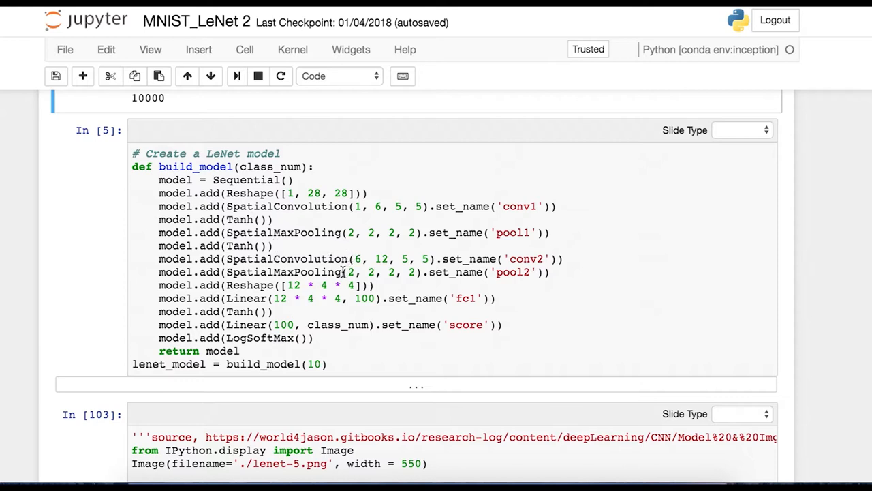
mouse_move(229, 299)
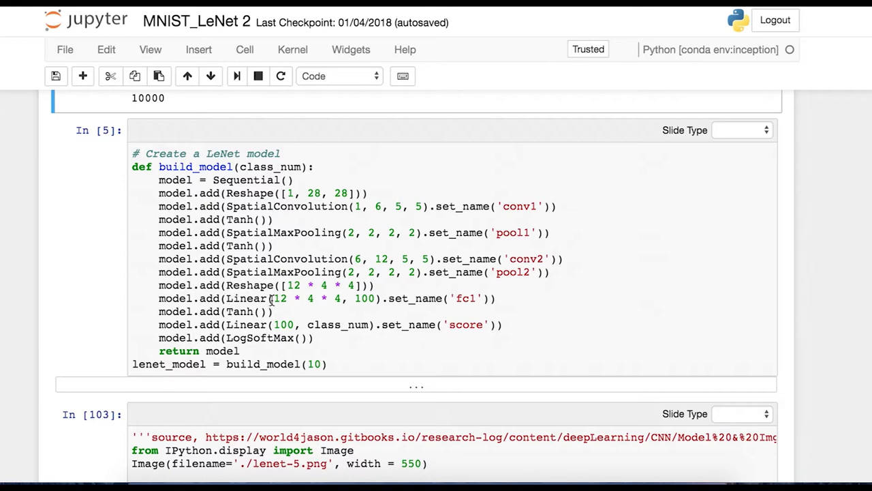
mouse_move(314, 303)
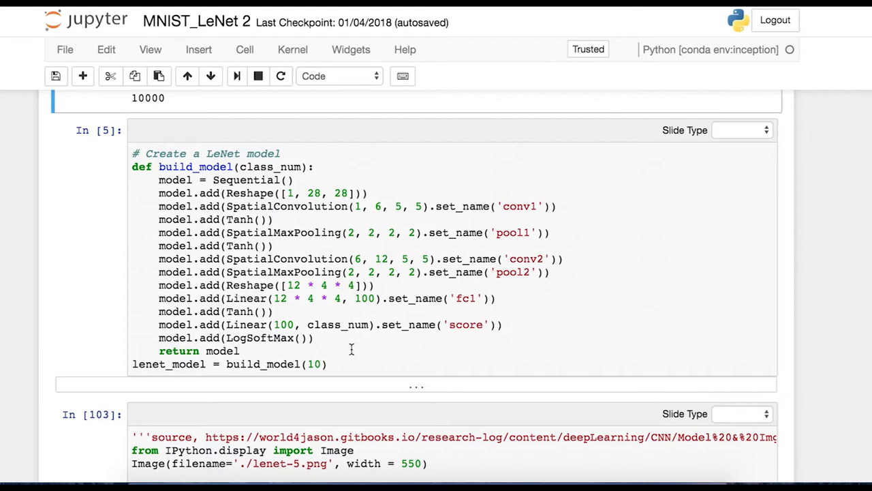
mouse_move(278, 333)
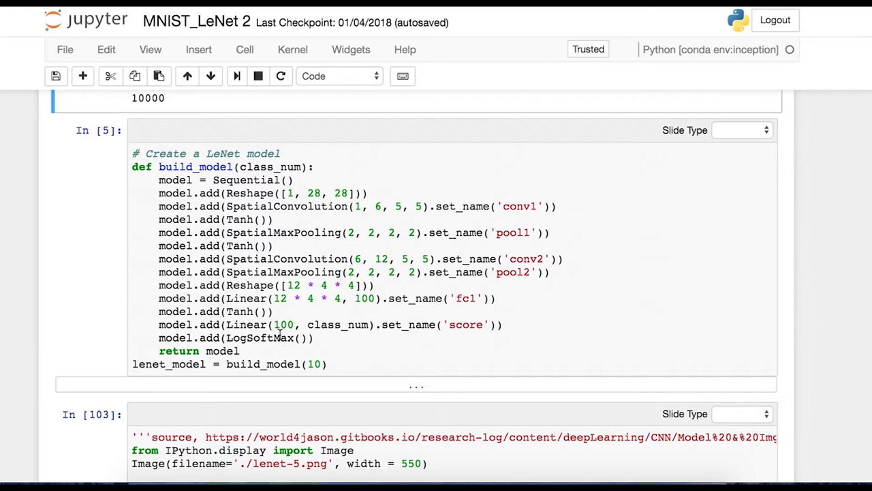
mouse_move(284, 335)
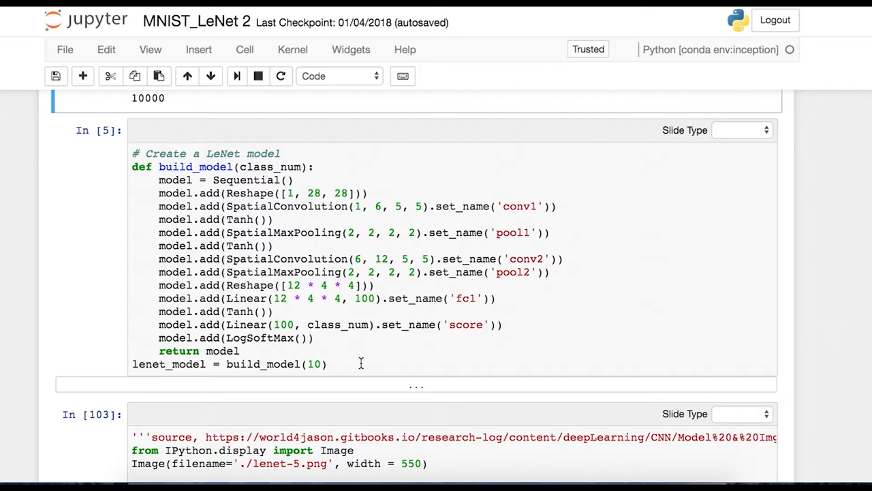
mouse_move(336, 363)
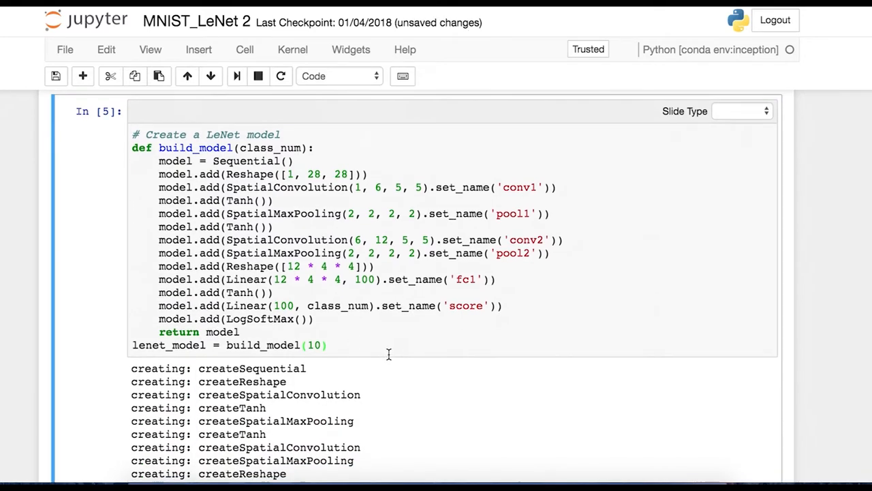
Step: Scroll past the layer creation output to the Out[103] LeNet-5 diagram and optimizer cell
scroll(down, 3)
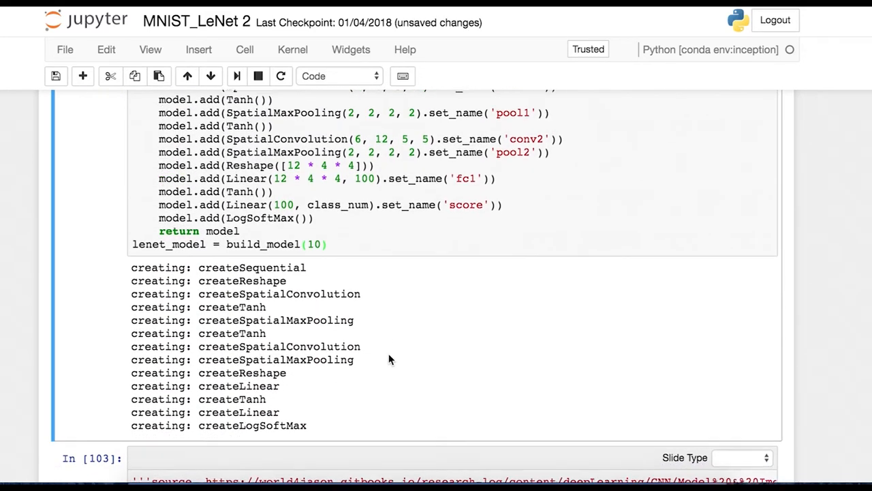
scroll(down, 3)
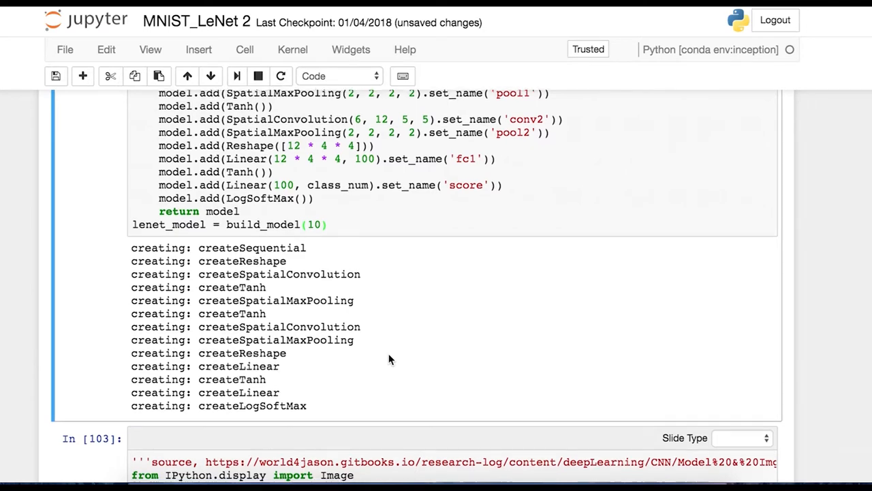
scroll(down, 3)
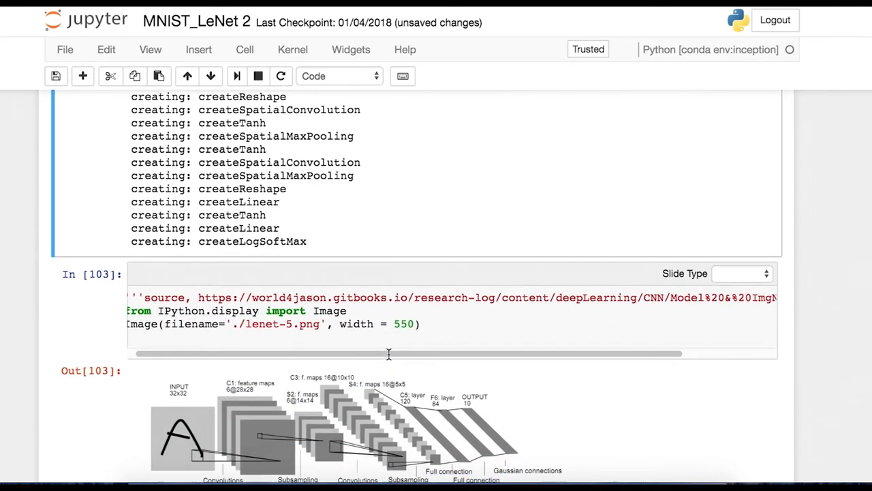
scroll(down, 3)
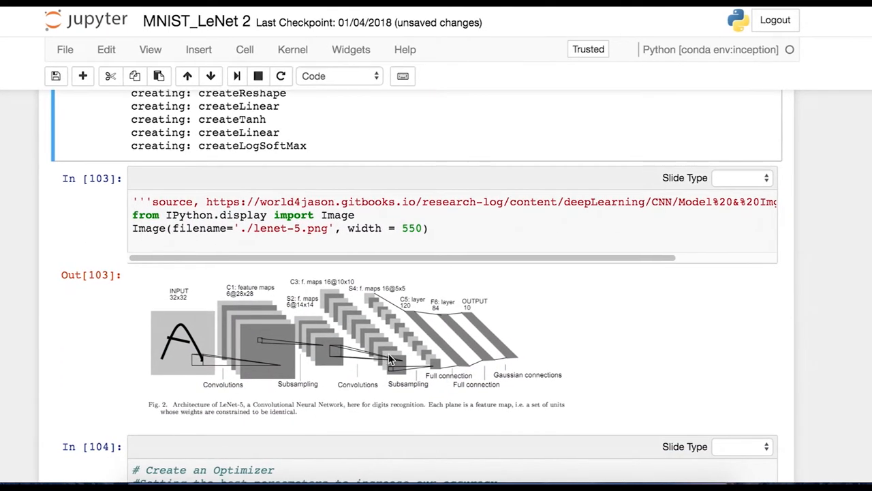
mouse_move(177, 380)
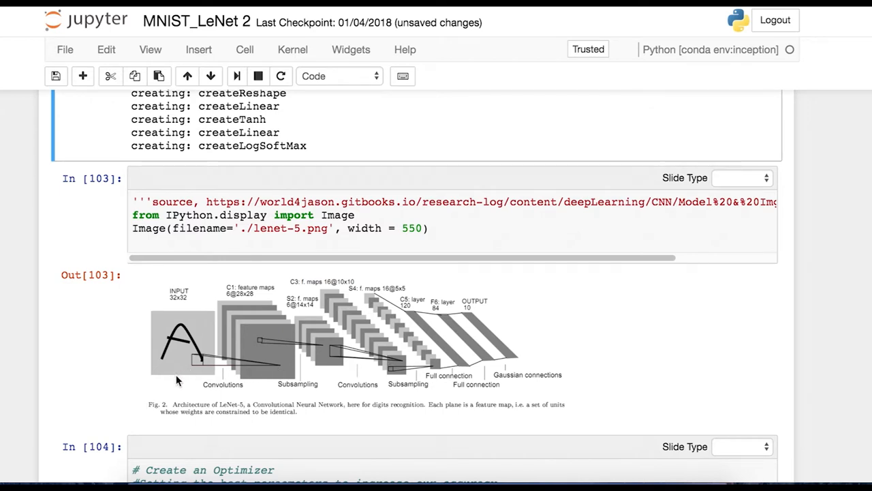
click(104, 402)
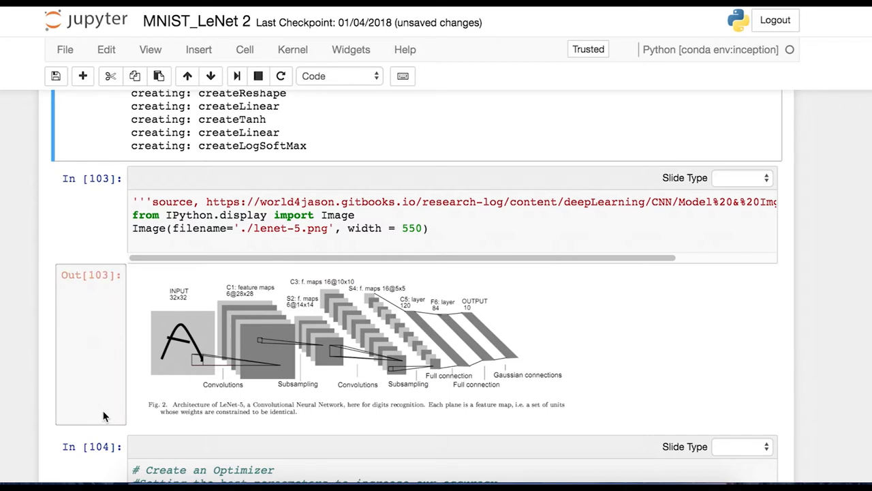
scroll(down, 3)
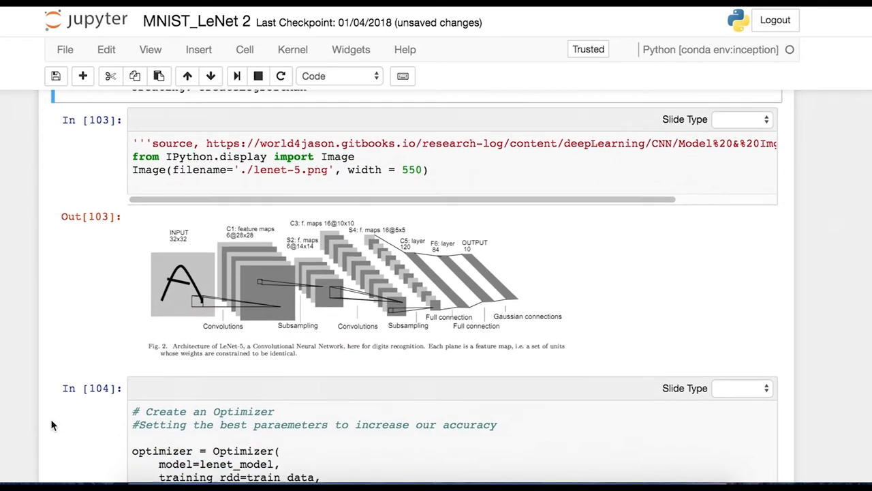
scroll(down, 3)
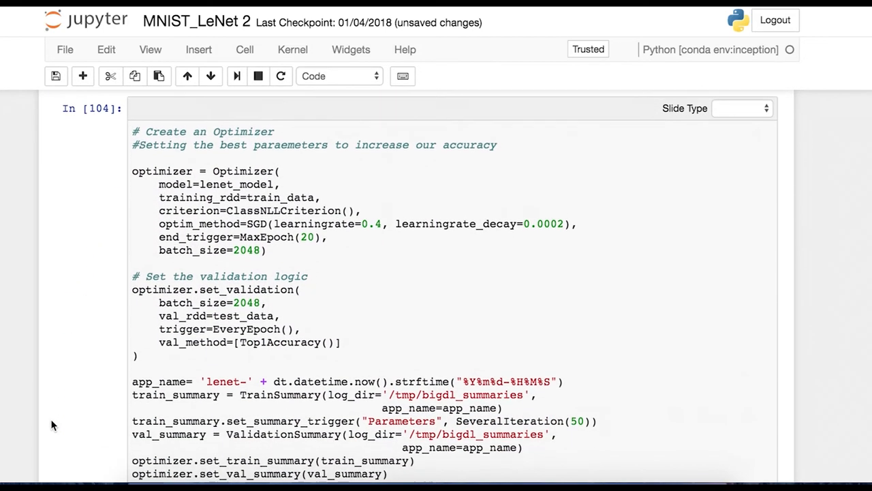
scroll(down, 3)
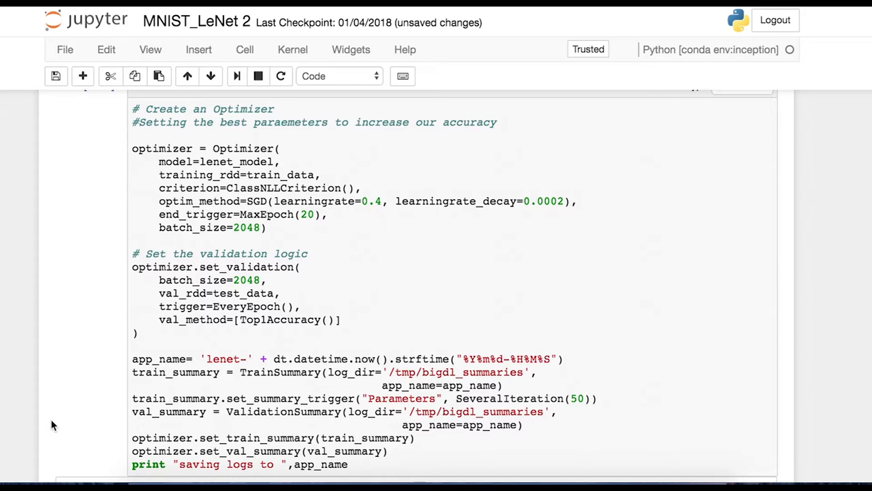
mouse_move(303, 160)
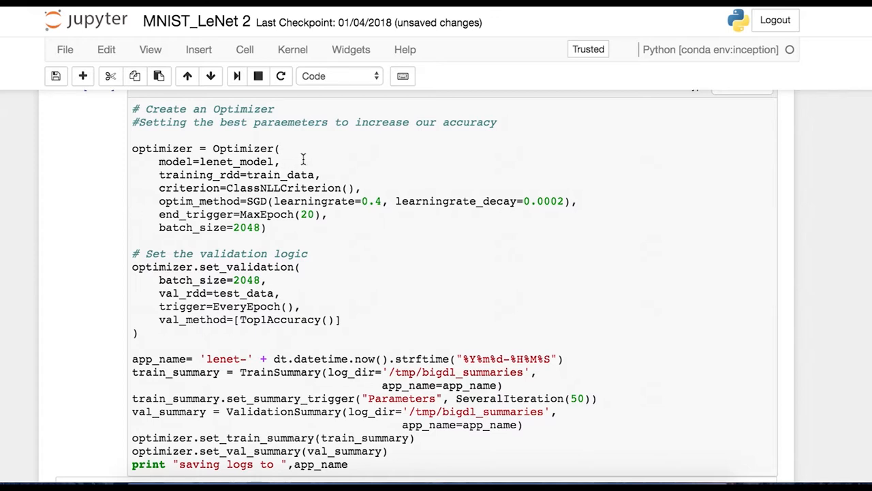
mouse_move(198, 148)
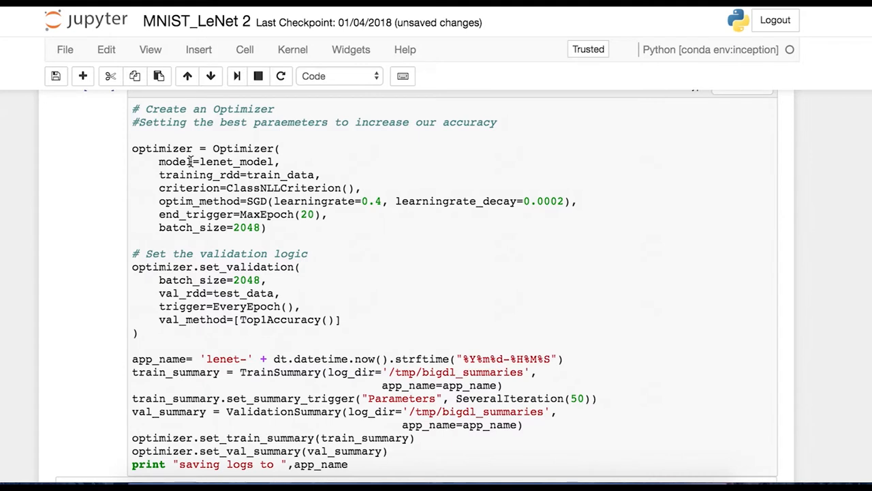
mouse_move(280, 162)
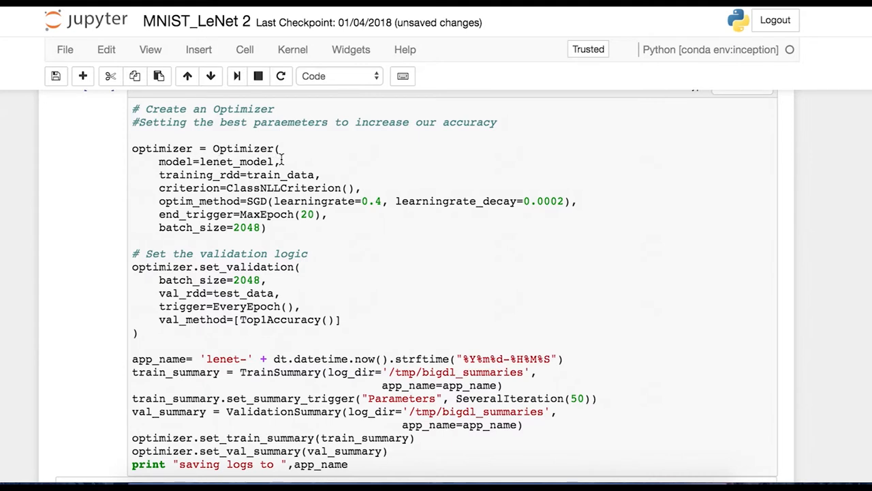
mouse_move(154, 175)
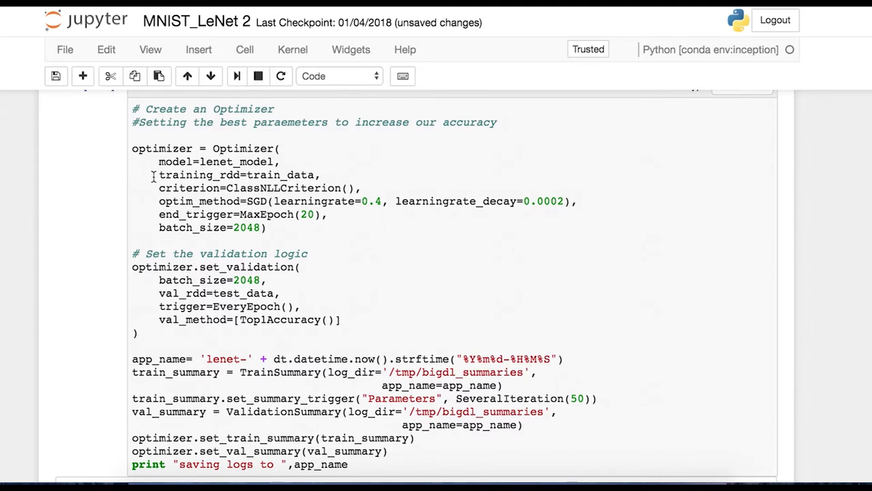
mouse_move(245, 175)
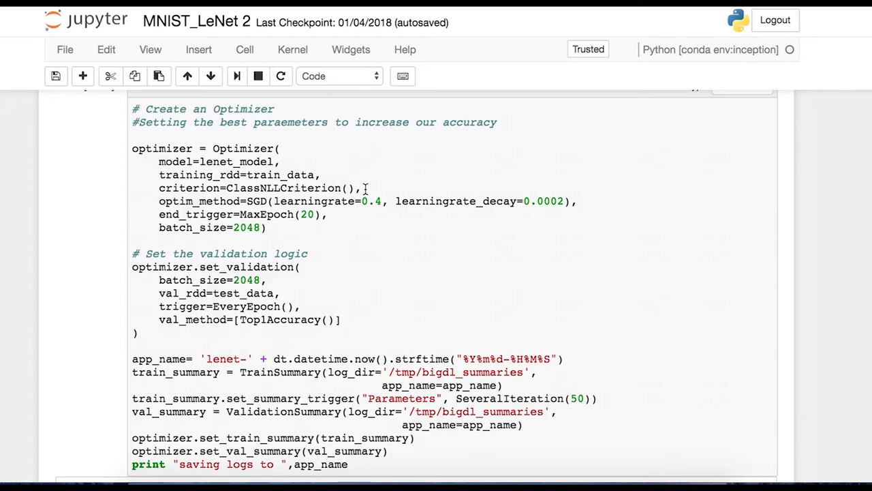
mouse_move(159, 201)
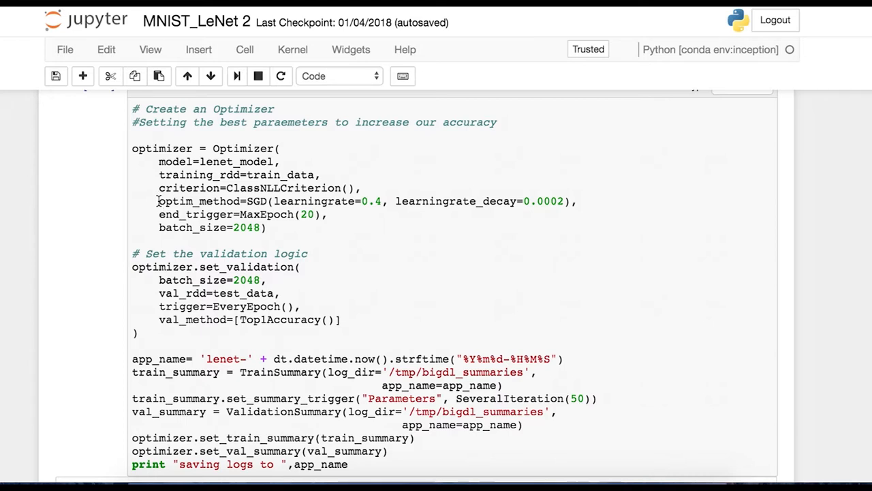
mouse_move(238, 201)
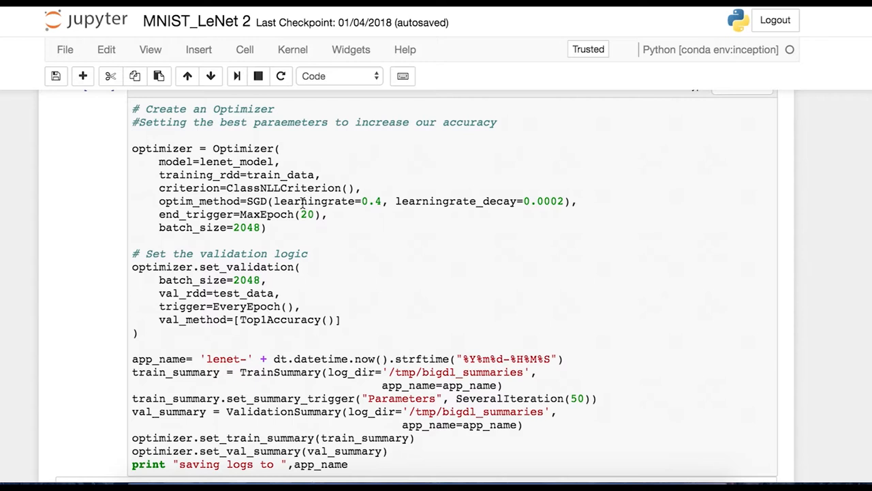
mouse_move(436, 206)
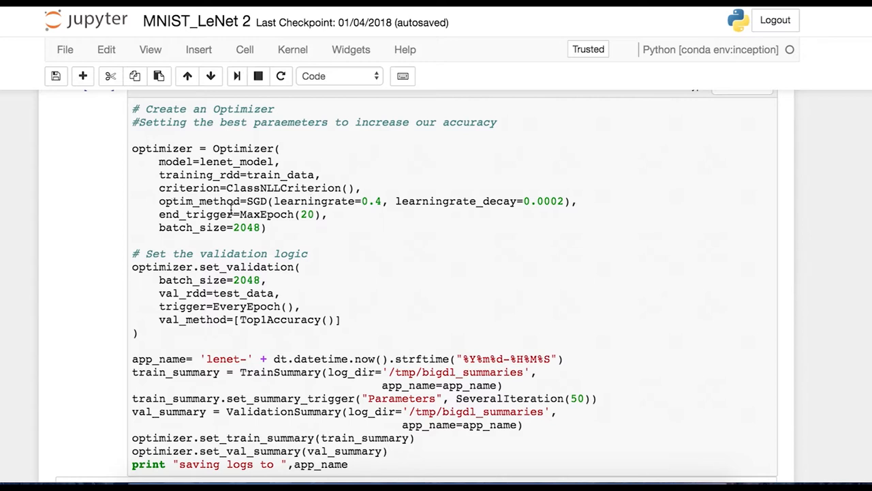
mouse_move(318, 214)
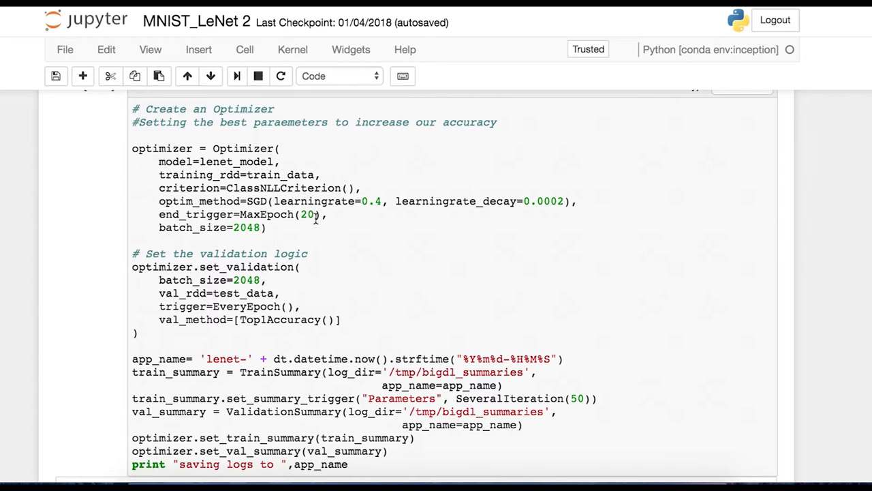
mouse_move(346, 217)
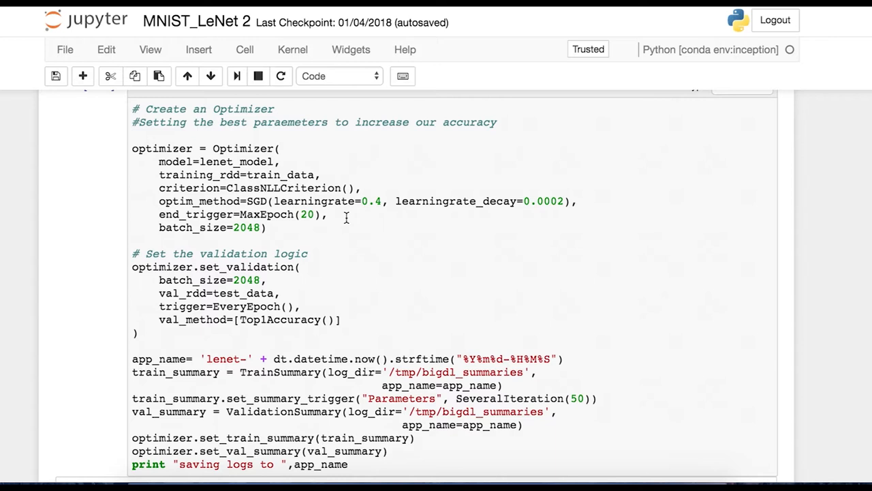
mouse_move(284, 231)
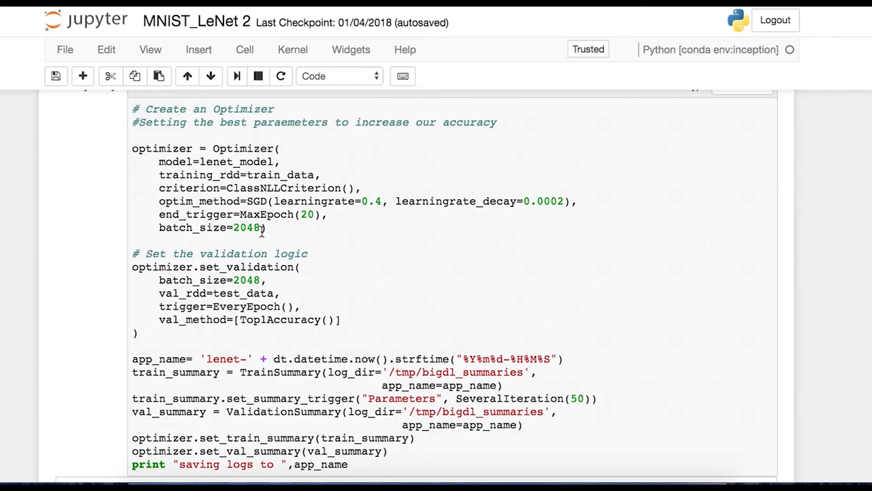
mouse_move(289, 239)
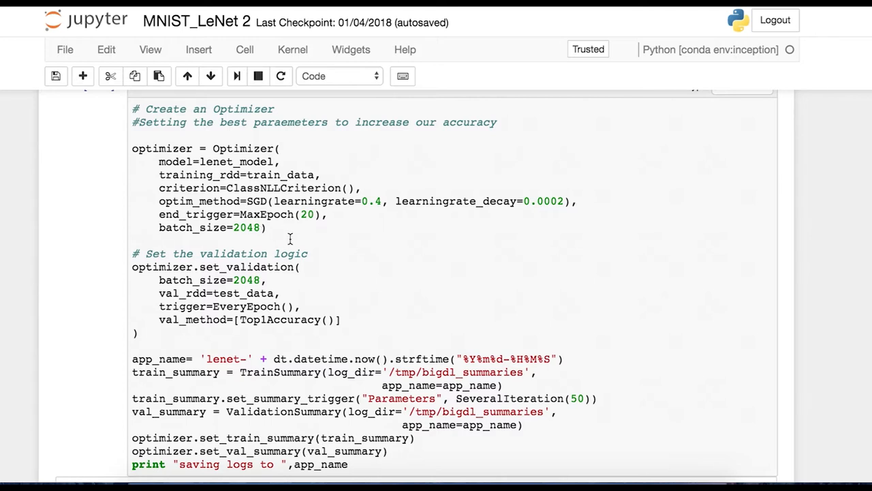
scroll(down, 3)
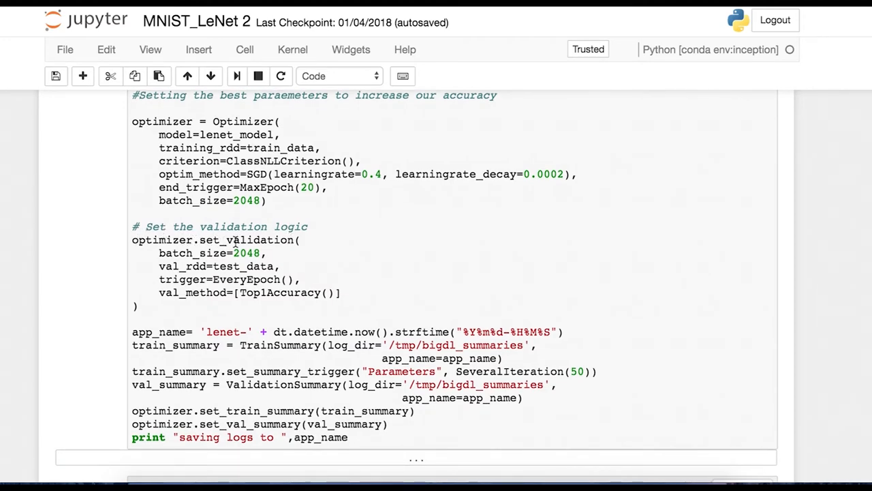
mouse_move(322, 220)
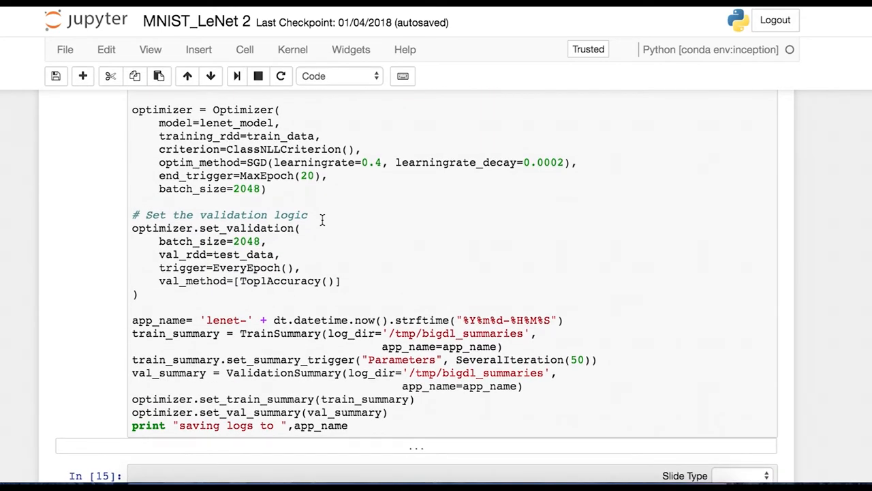
mouse_move(235, 241)
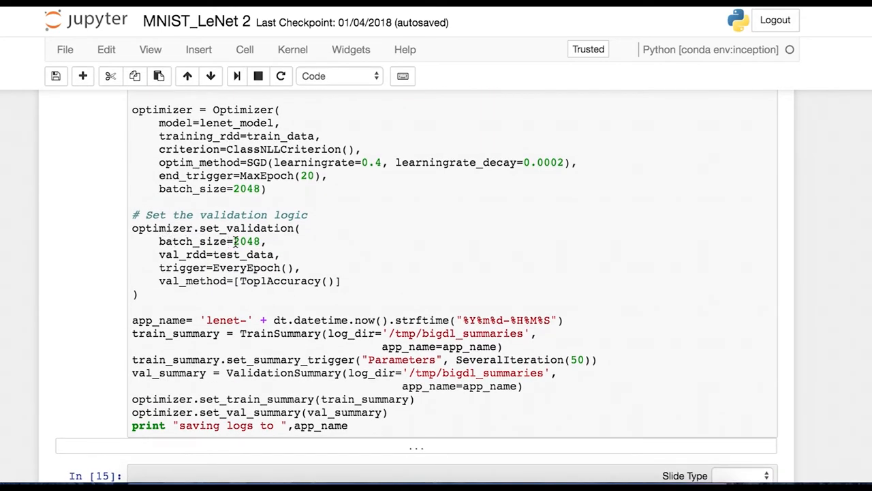
mouse_move(328, 229)
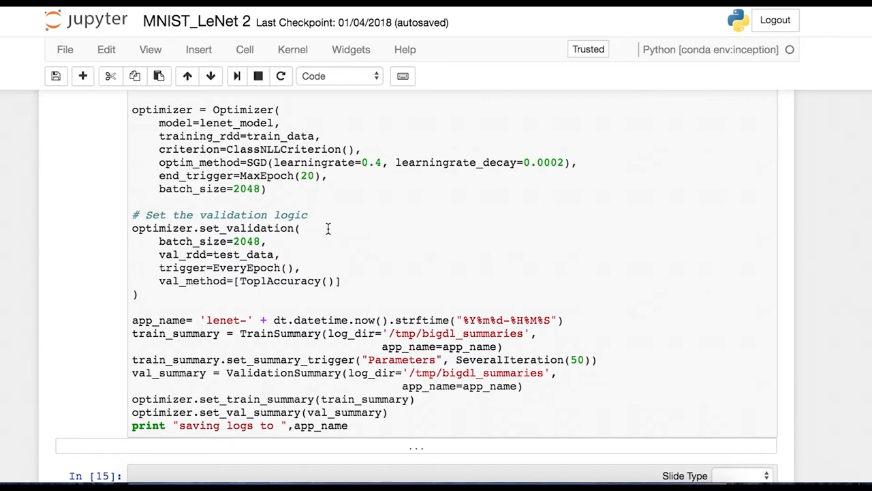
mouse_move(176, 255)
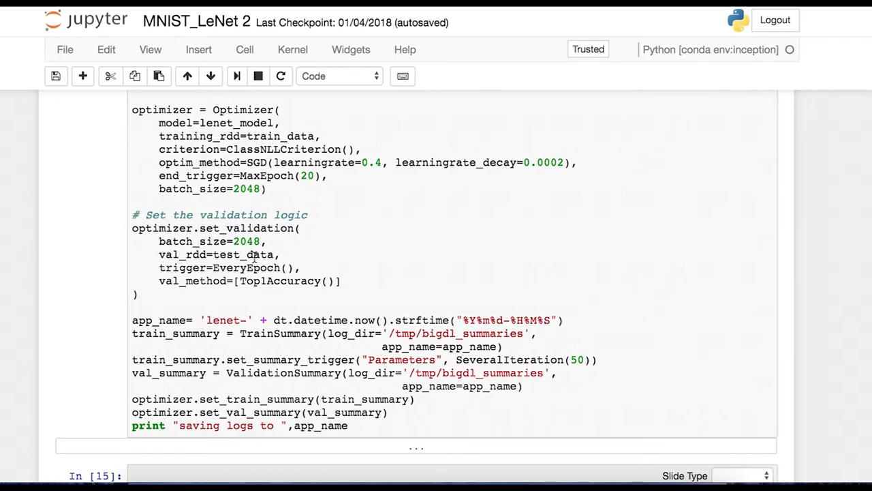
mouse_move(298, 255)
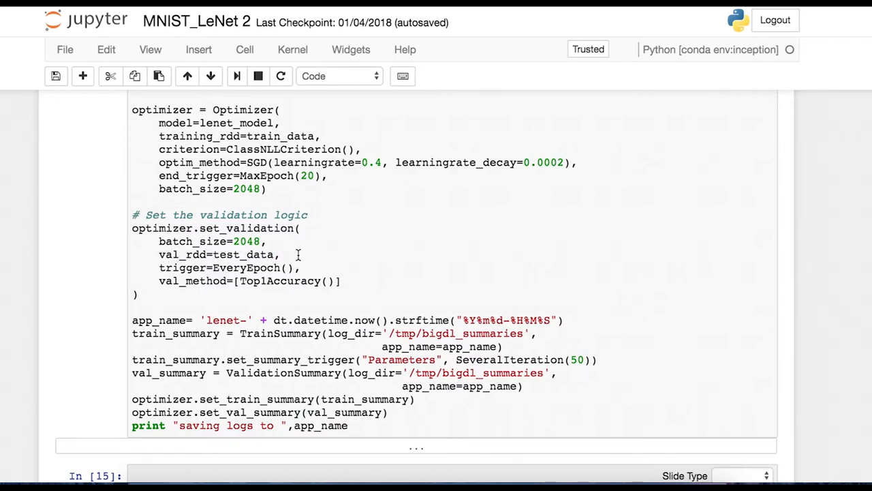
mouse_move(308, 258)
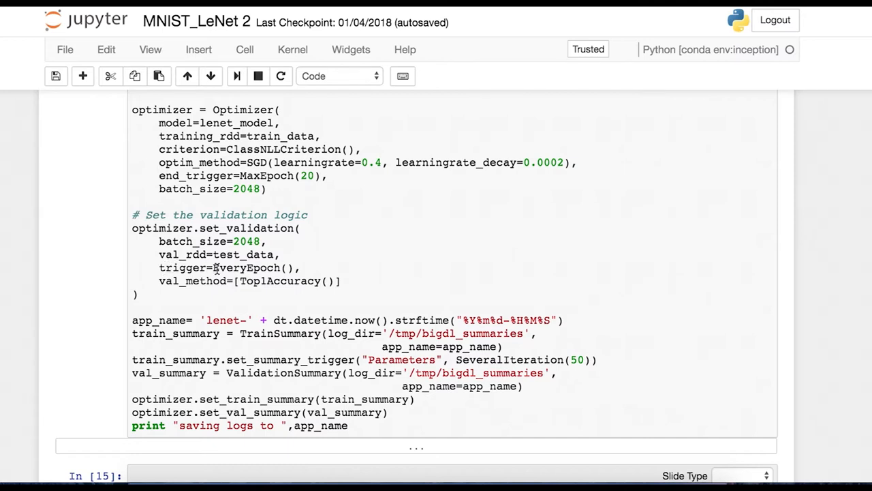
mouse_move(229, 287)
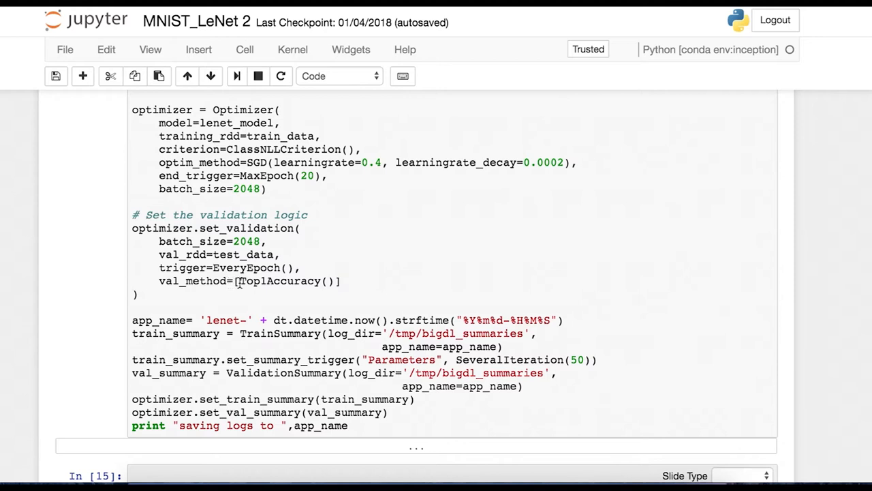
mouse_move(426, 278)
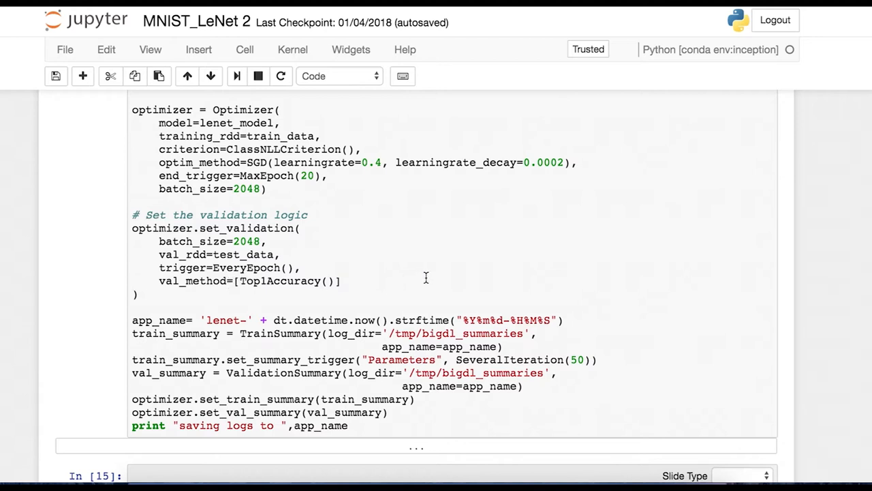
scroll(down, 3)
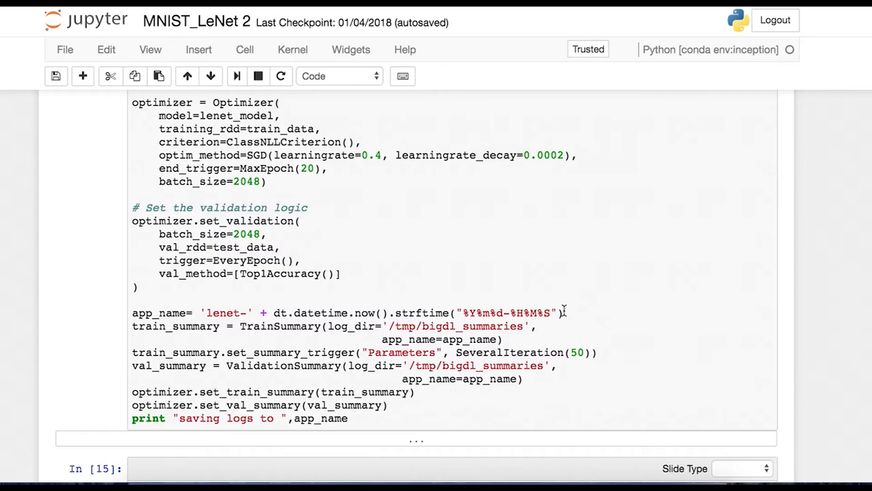
scroll(up, 3)
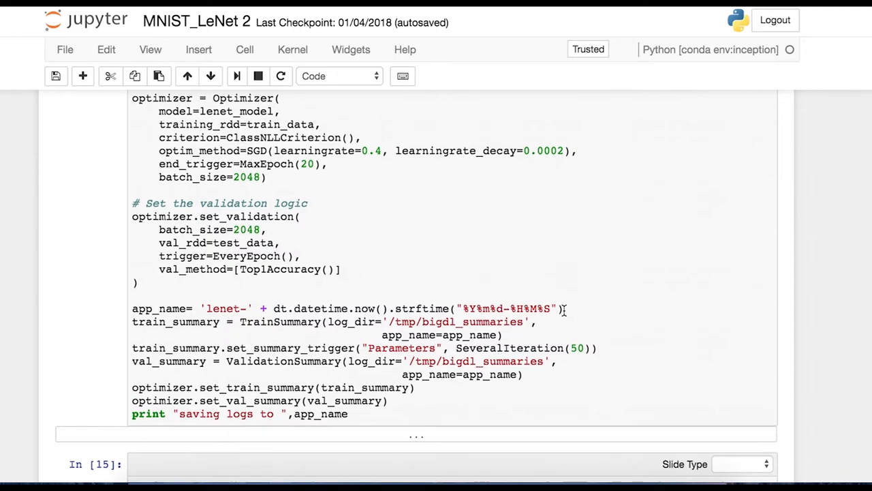
scroll(down, 3)
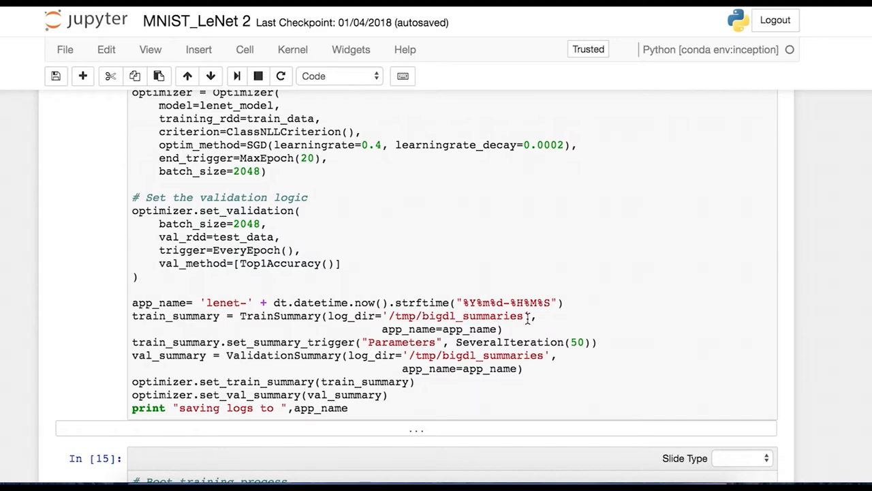
scroll(down, 3)
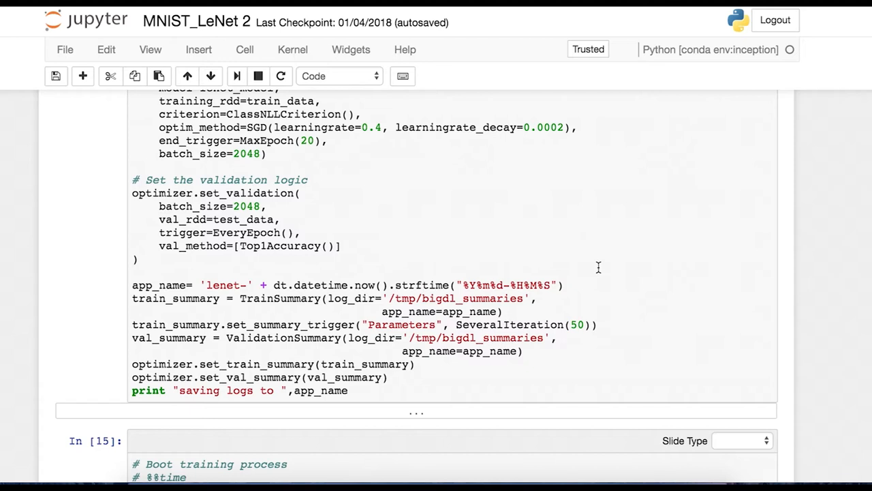
mouse_move(351, 335)
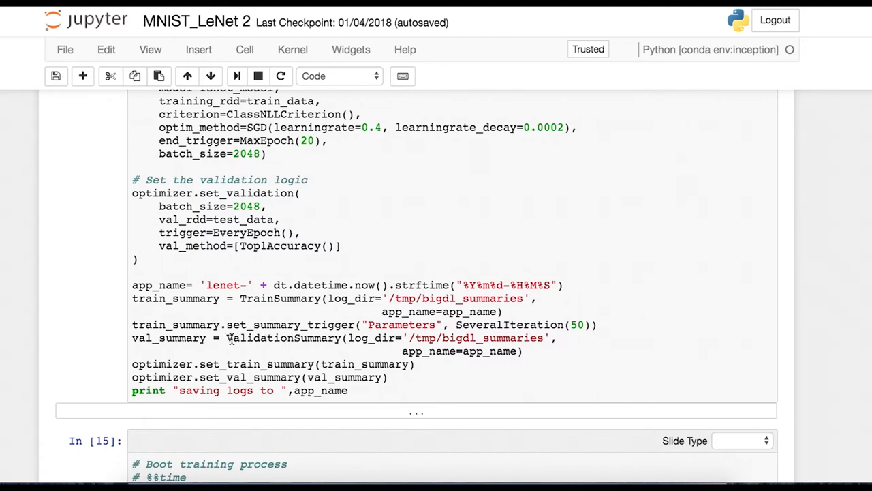
mouse_move(314, 338)
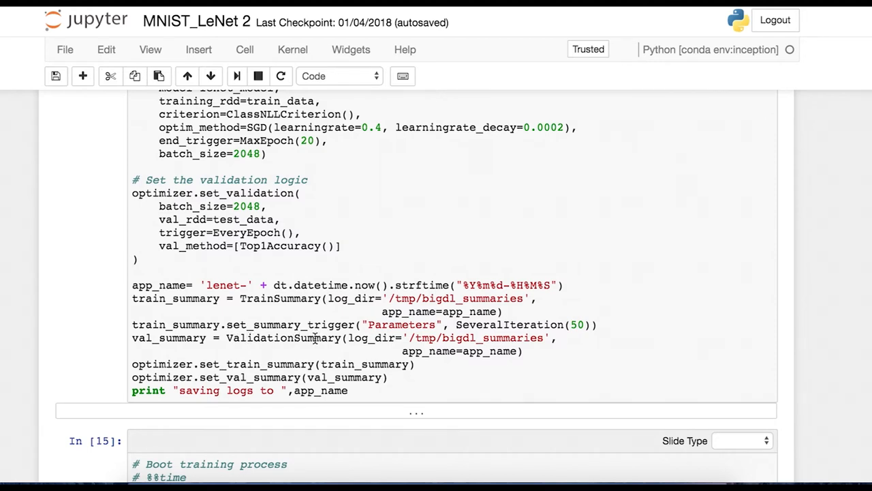
mouse_move(441, 338)
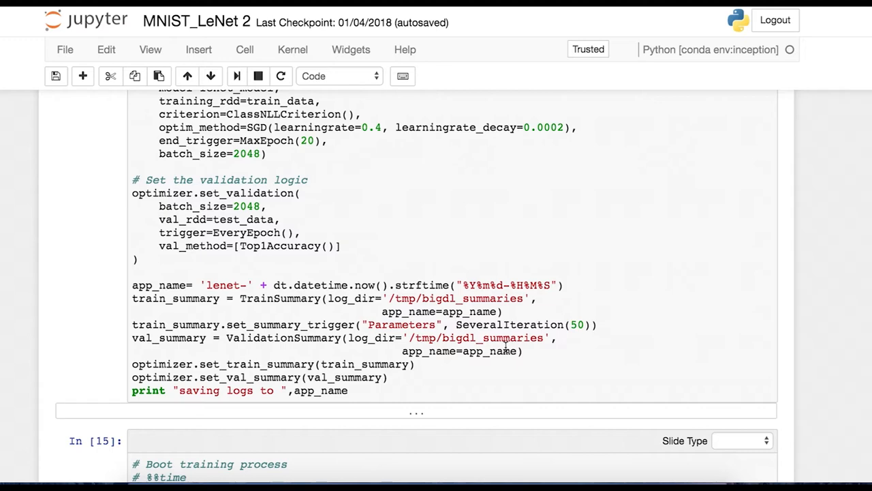
scroll(down, 3)
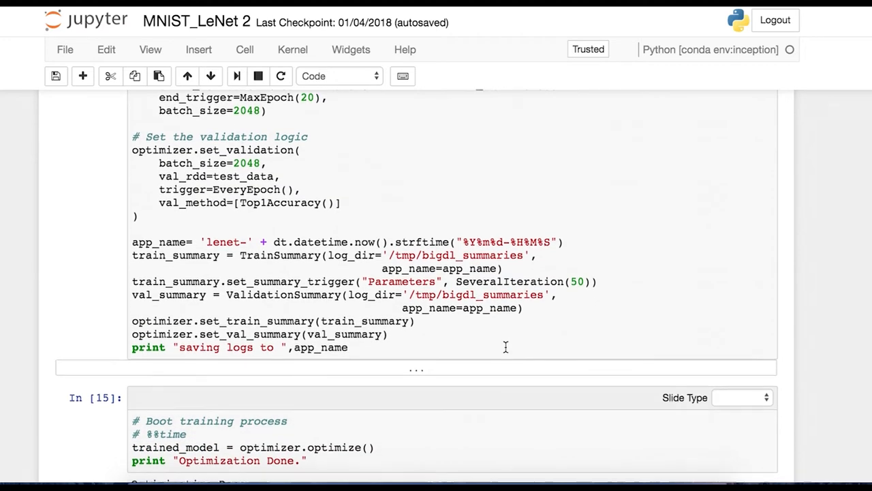
scroll(down, 3)
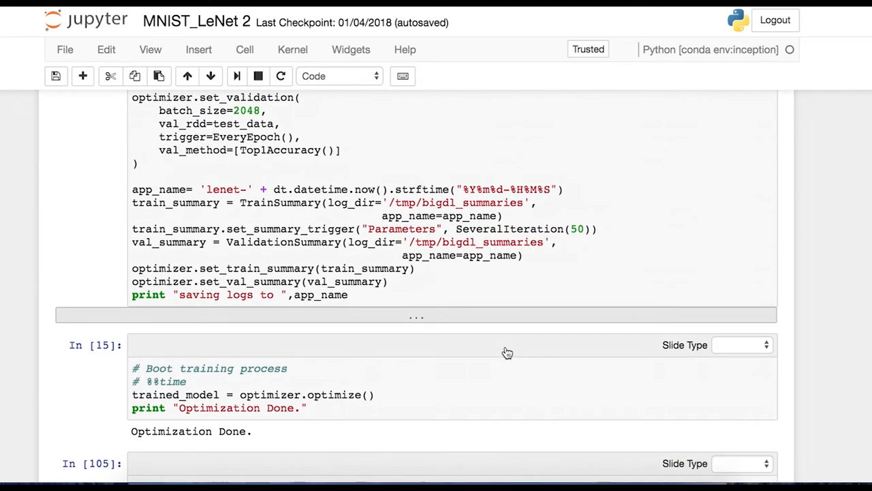
click(425, 281)
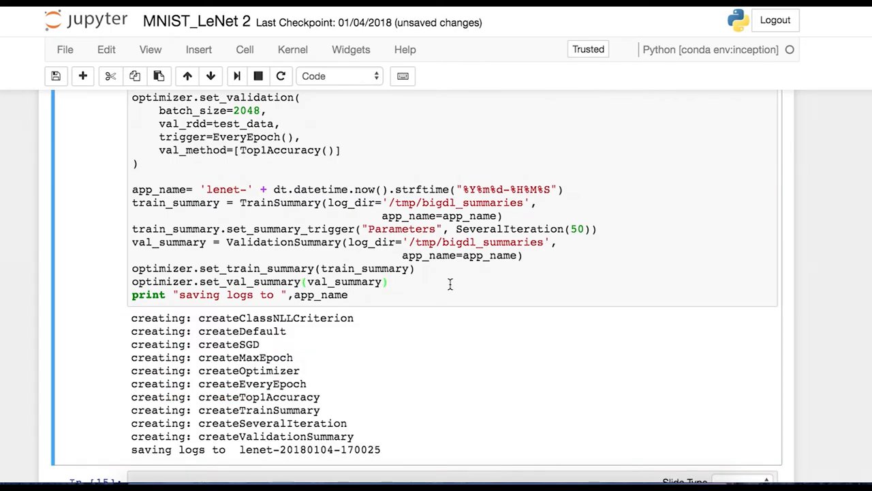
scroll(down, 3)
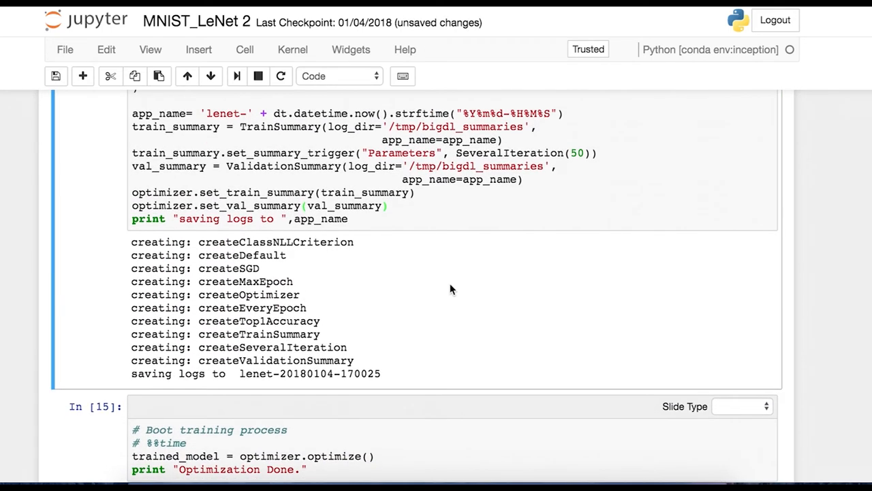
scroll(down, 3)
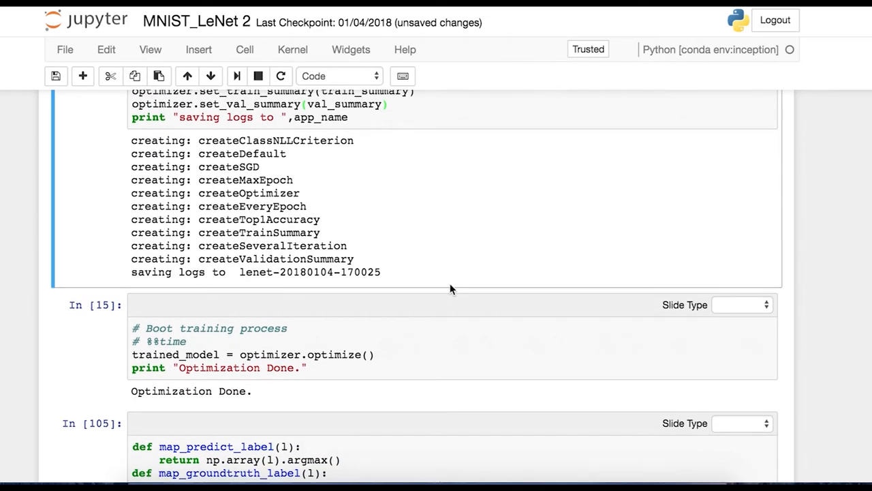
mouse_move(411, 239)
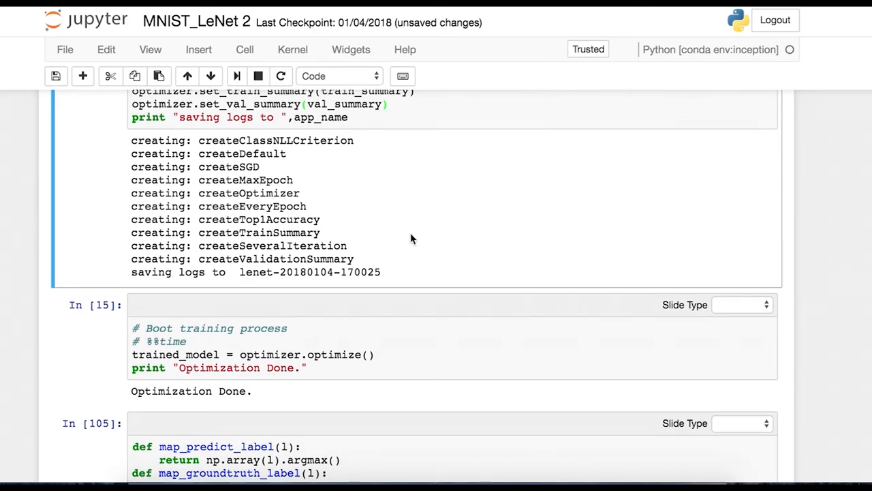
scroll(down, 3)
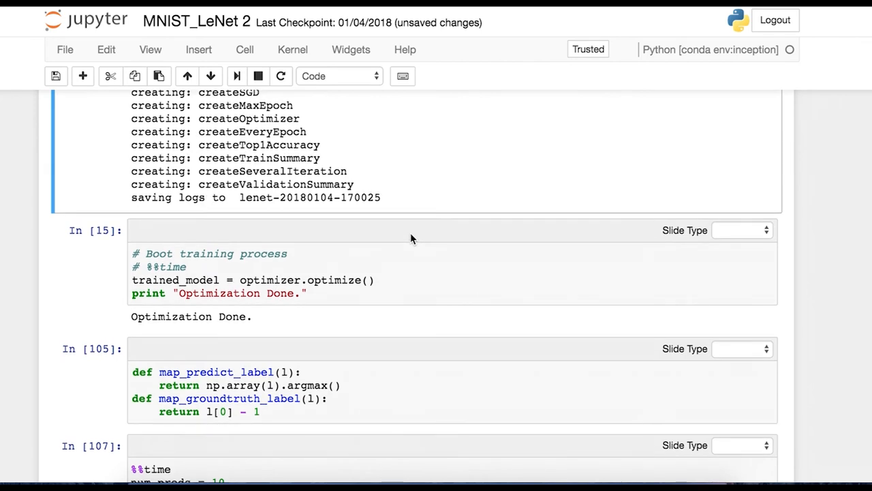
mouse_move(216, 278)
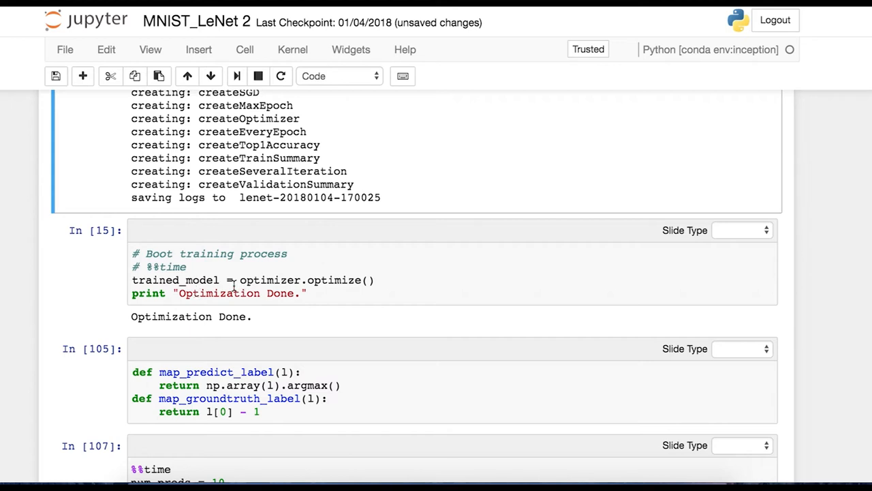
mouse_move(353, 293)
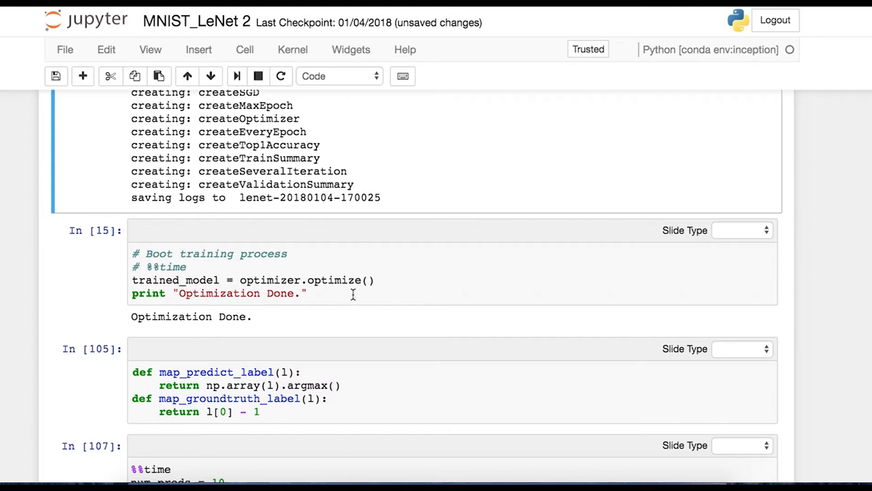
Step: Scroll the notebook to show the map_predict_label helpers and the %%time prediction cell In [107]
click(353, 293)
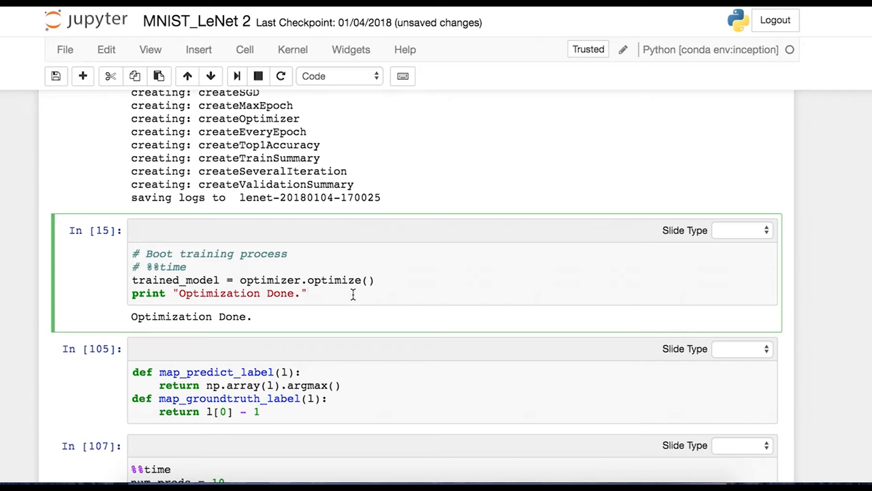
click(307, 293)
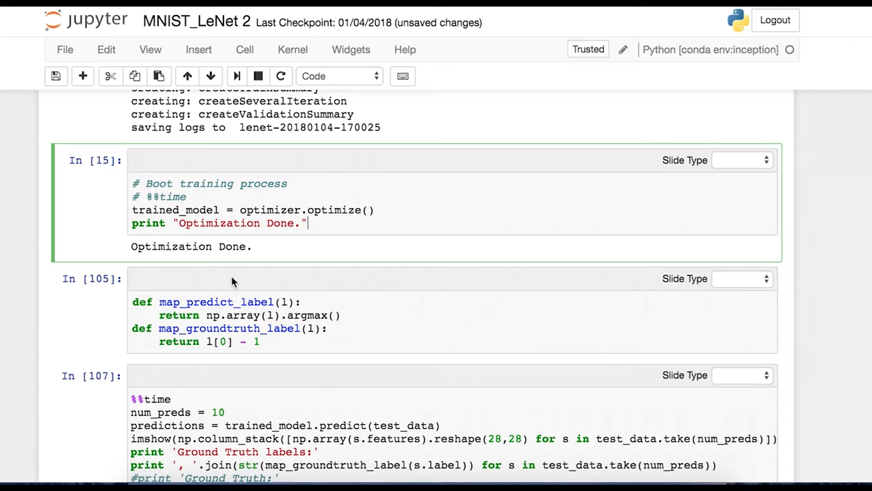
scroll(down, 3)
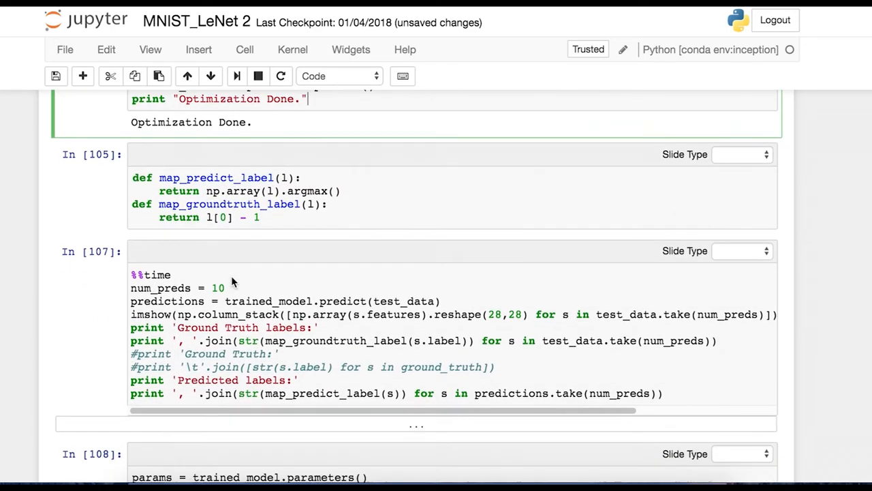
scroll(up, 3)
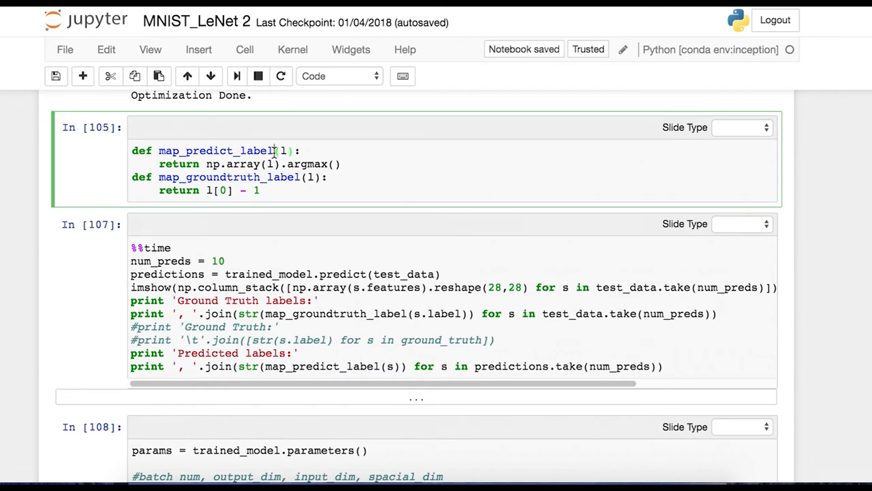
click(280, 242)
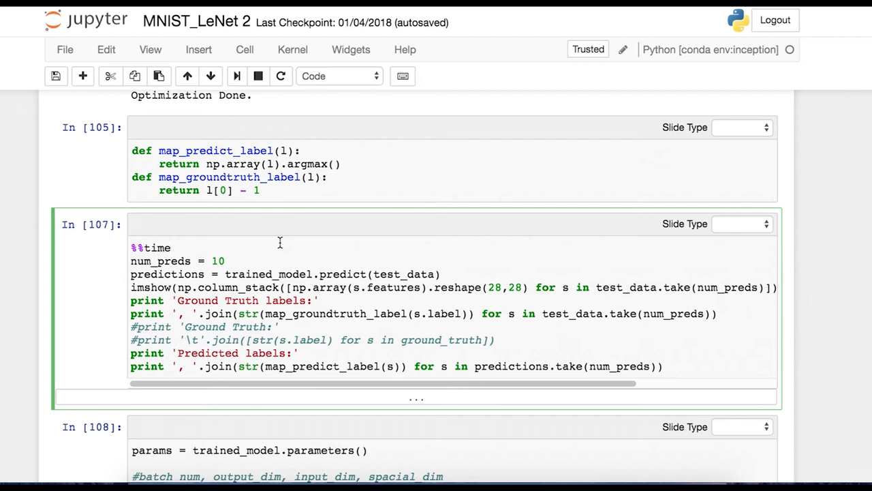
mouse_move(229, 268)
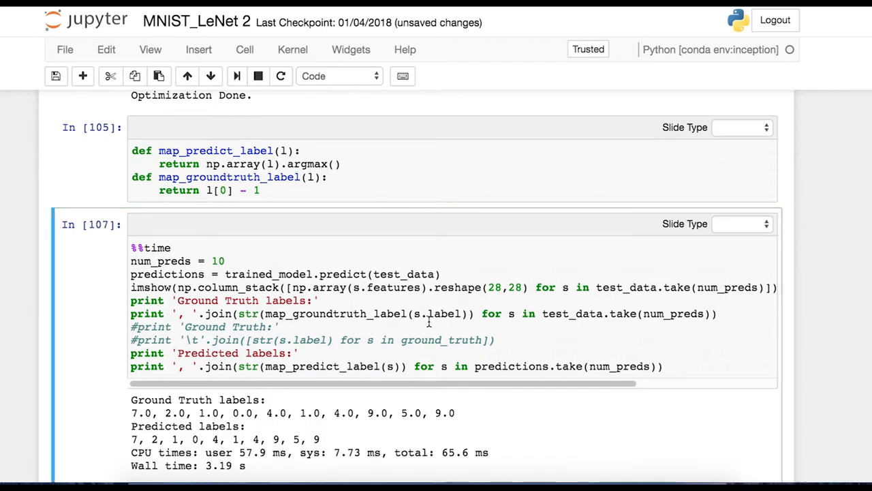
scroll(down, 3)
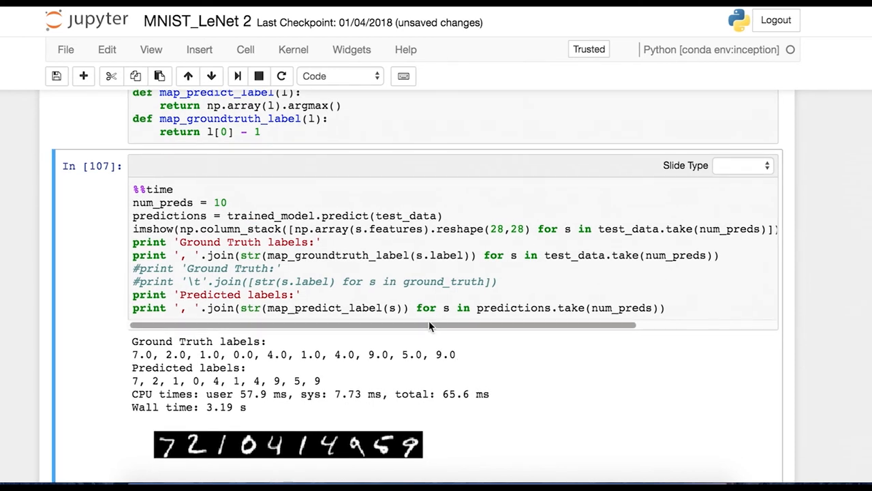
mouse_move(272, 350)
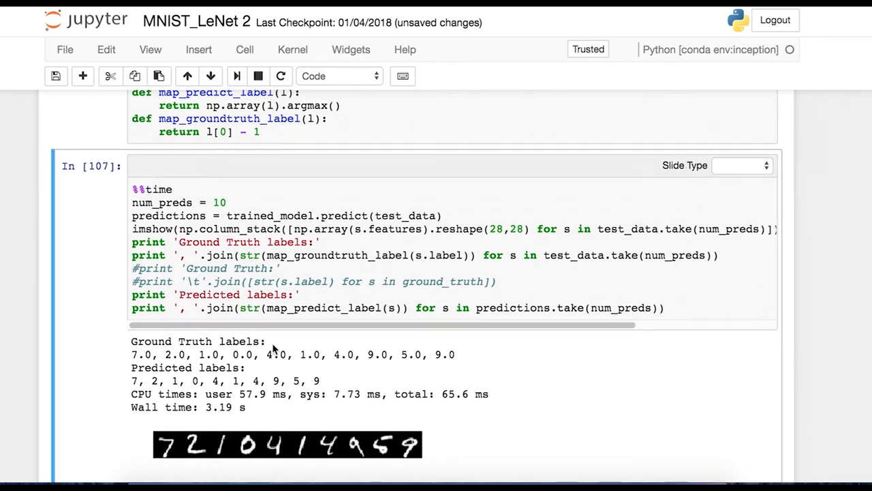
mouse_move(273, 344)
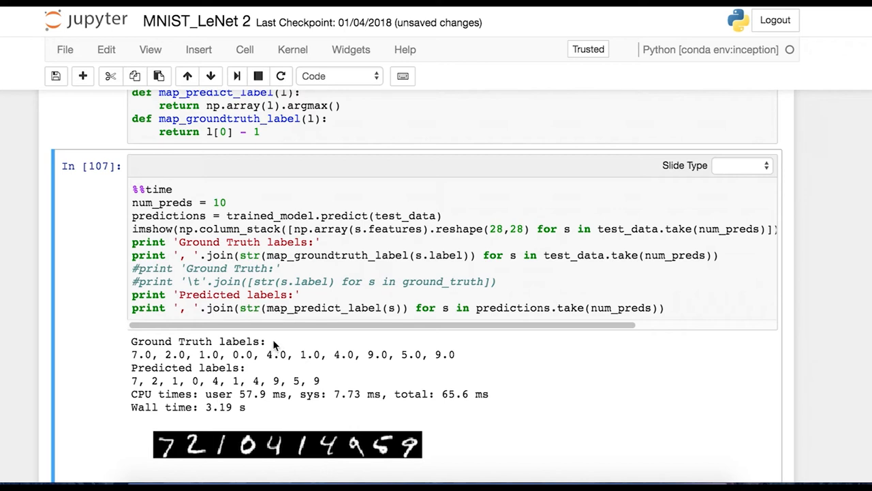
mouse_move(153, 363)
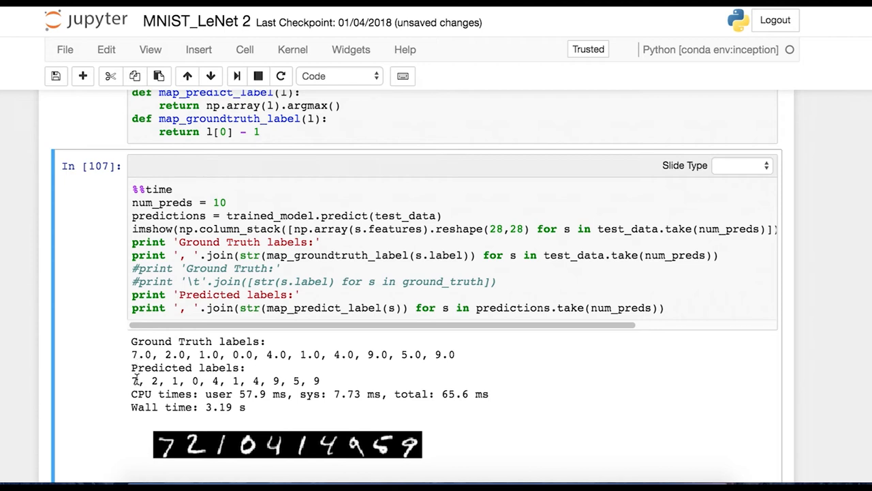
mouse_move(354, 388)
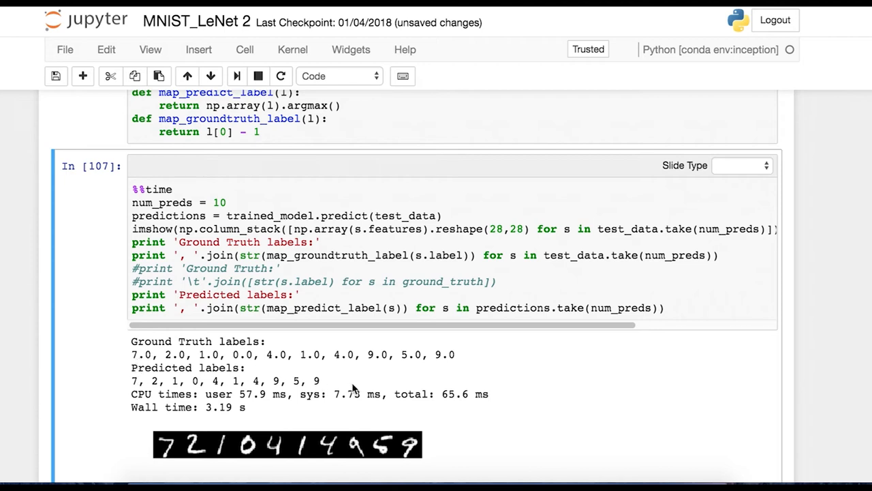
mouse_move(562, 389)
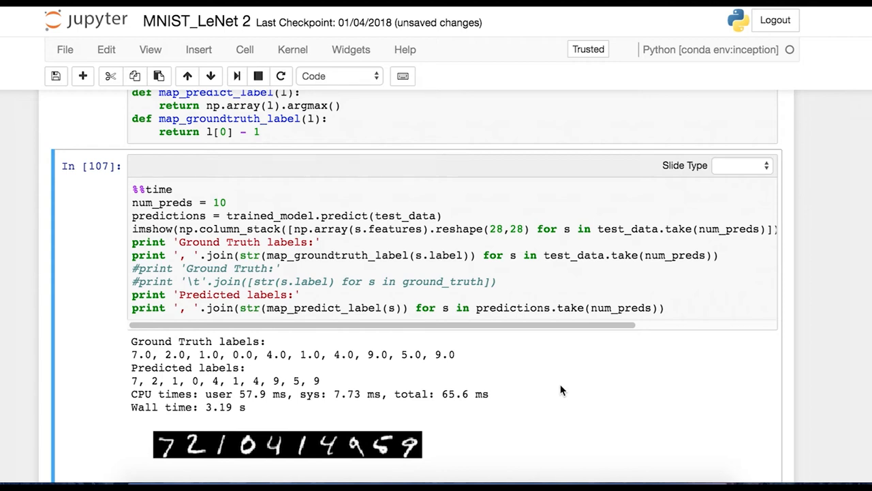
mouse_move(506, 407)
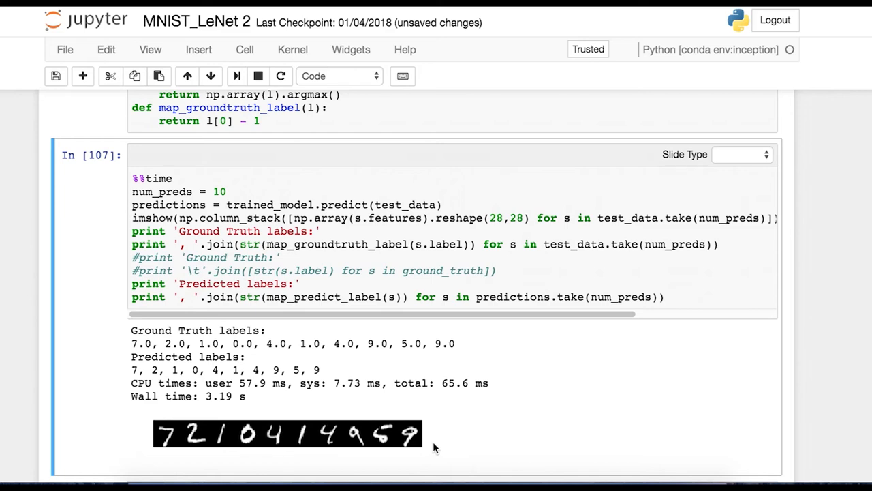
Step: Scroll through the conv1 six-tile filter images and the 72-tile conv2 weight grid
scroll(down, 3)
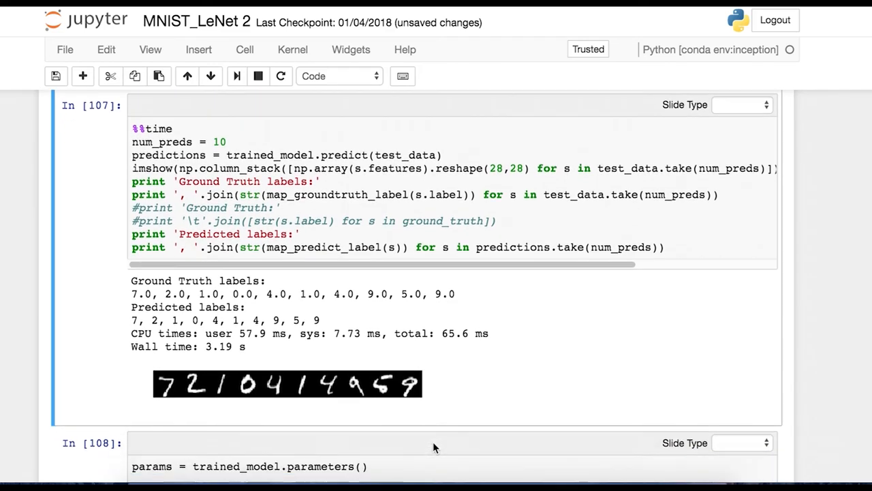
scroll(down, 3)
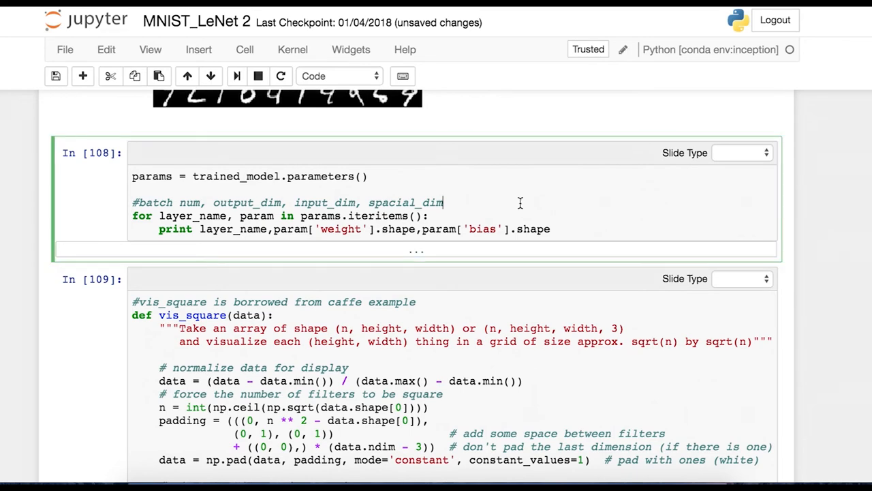
scroll(down, 3)
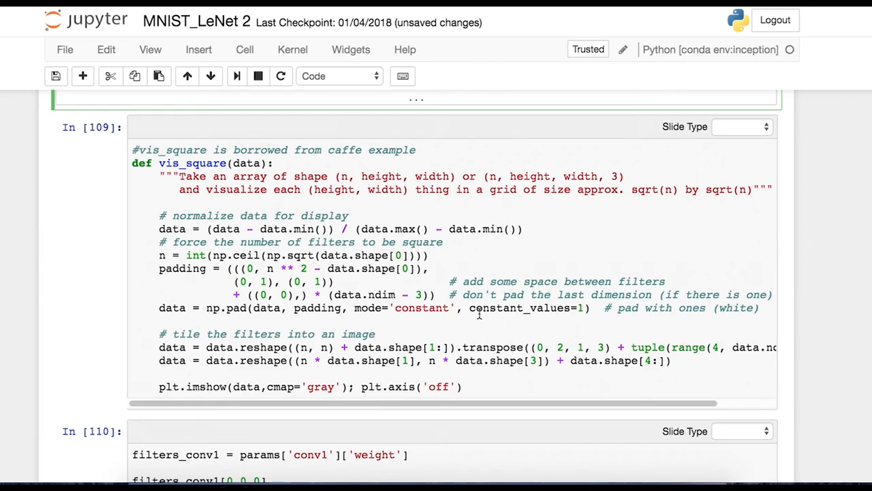
scroll(down, 3)
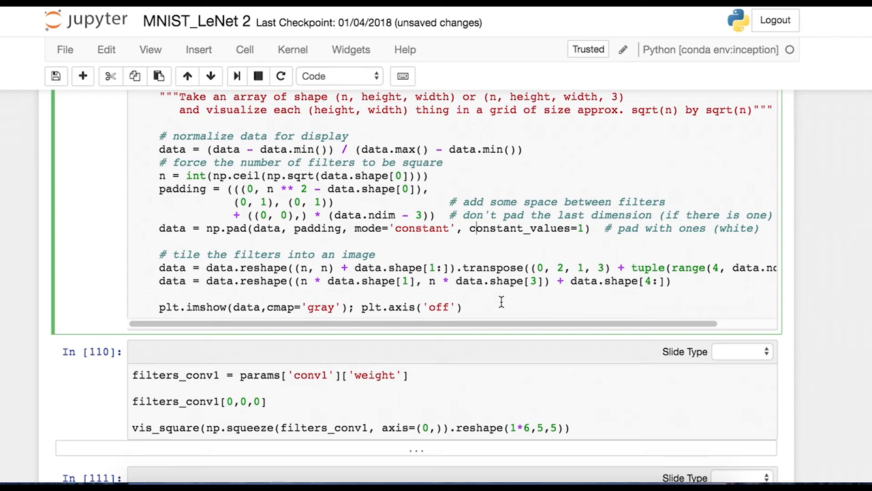
scroll(down, 3)
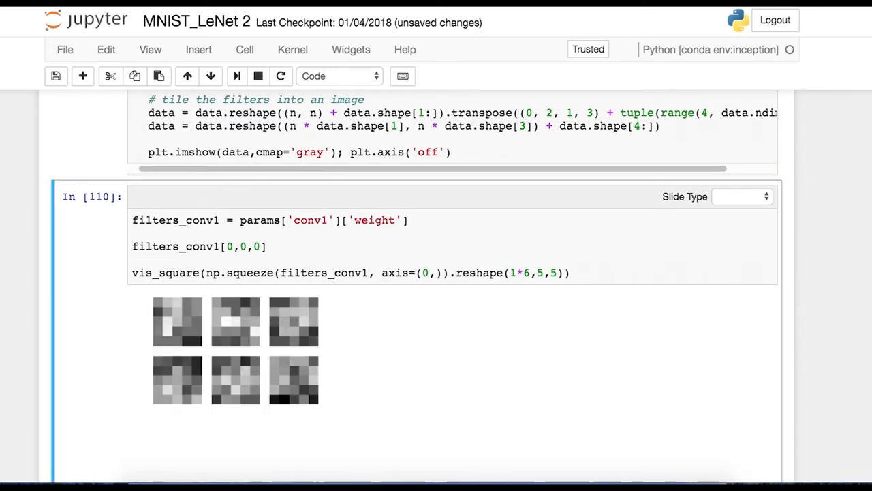
scroll(down, 3)
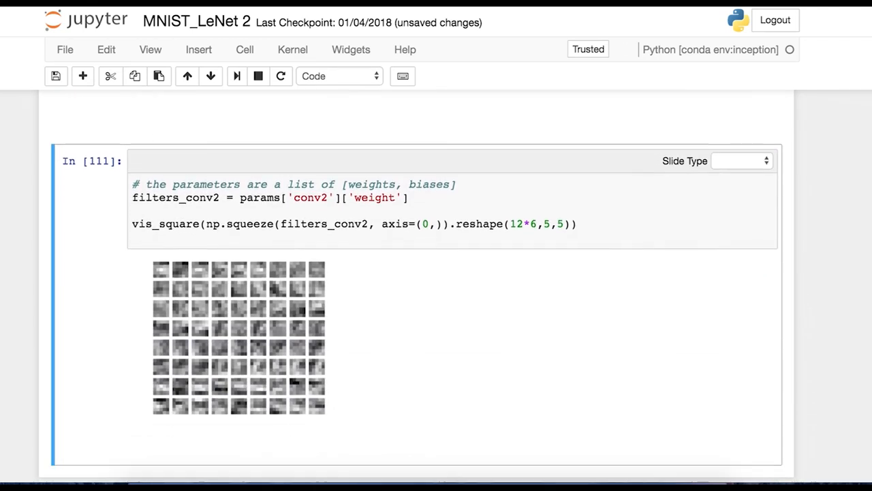
scroll(up, 3)
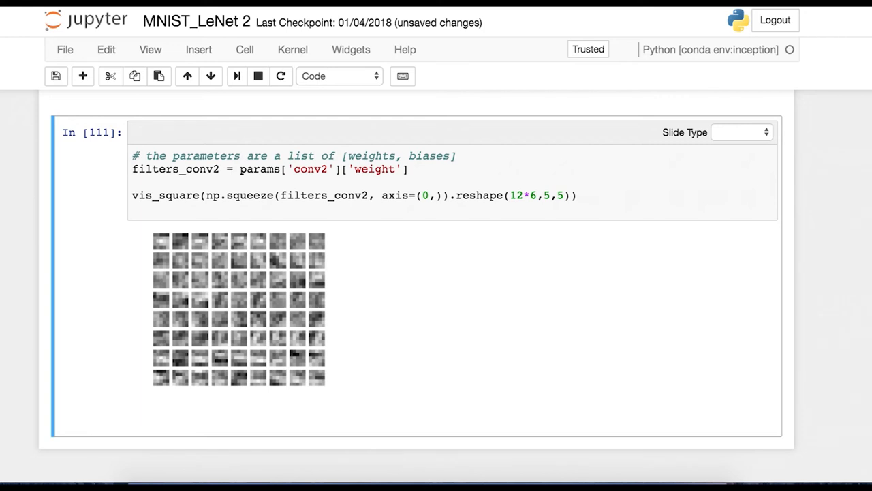
mouse_move(419, 368)
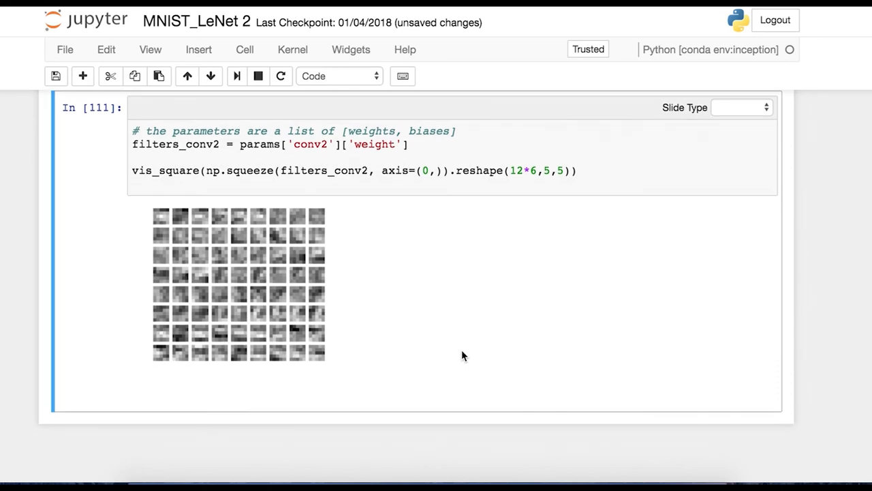
scroll(up, 3)
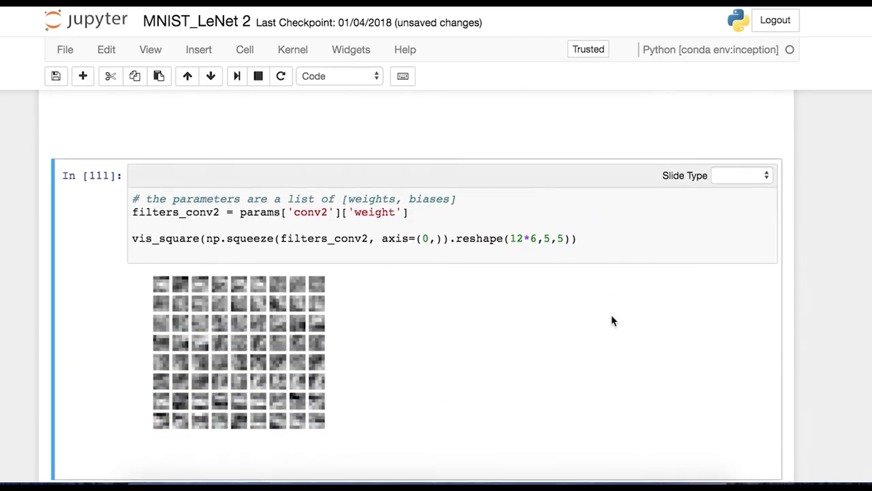
scroll(up, 3)
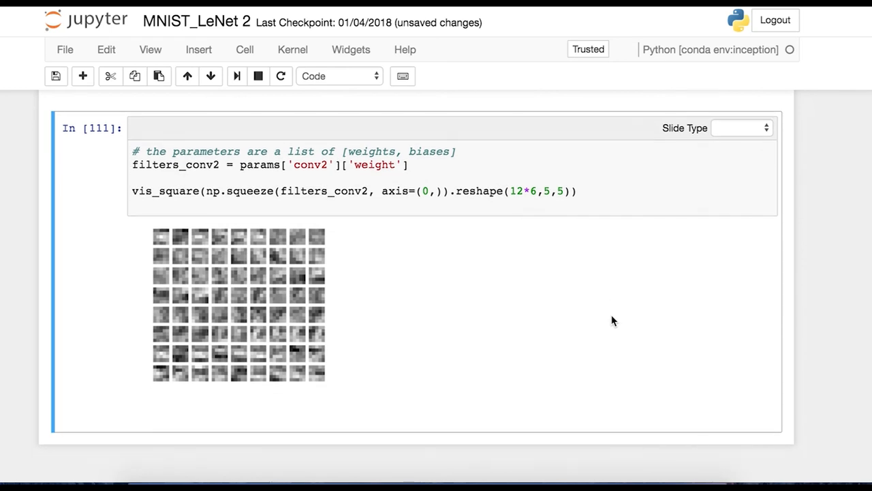